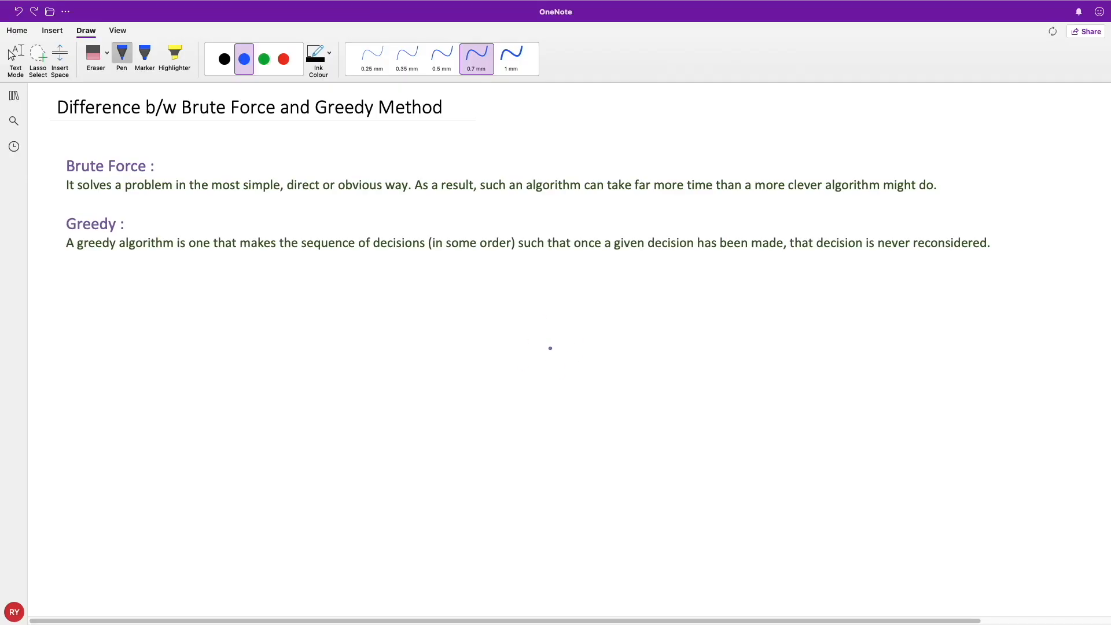
pyautogui.moveTo(425, 291)
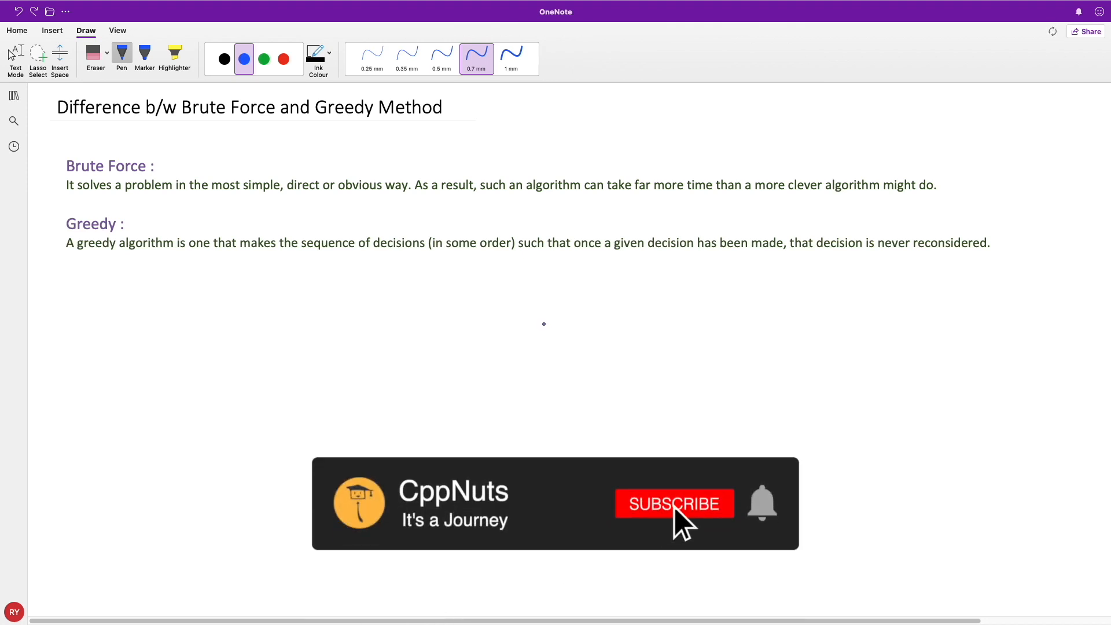
# Start a small blue tick beside the Brute Force heading with the 0.7 mm pen
pyautogui.click(674, 503)
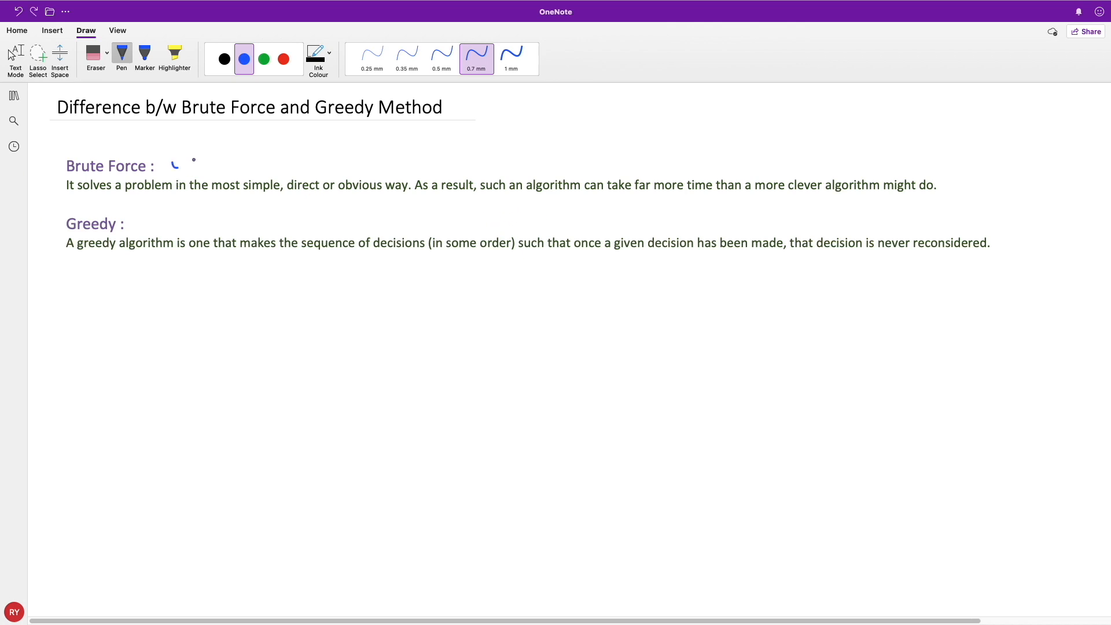
# Tick Brute Force and Greedy, underlining 'direct or obvious way' and 'never reconsidered'
pyautogui.moveTo(174, 165); pyautogui.dragTo(222, 145)
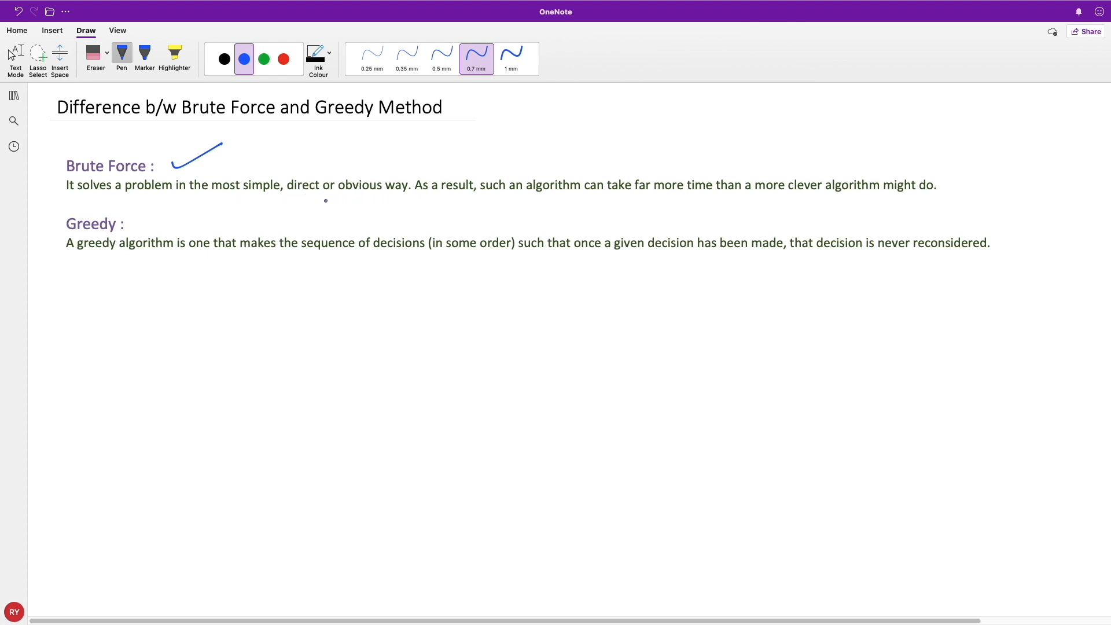
pyautogui.moveTo(326, 201); pyautogui.dragTo(414, 202)
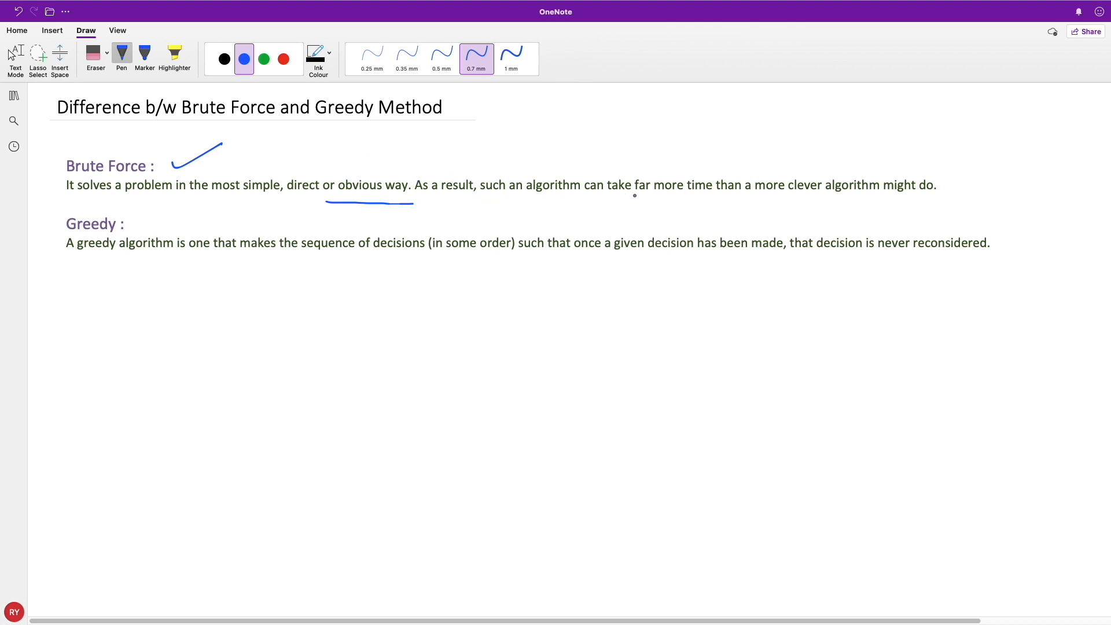
pyautogui.moveTo(864, 185)
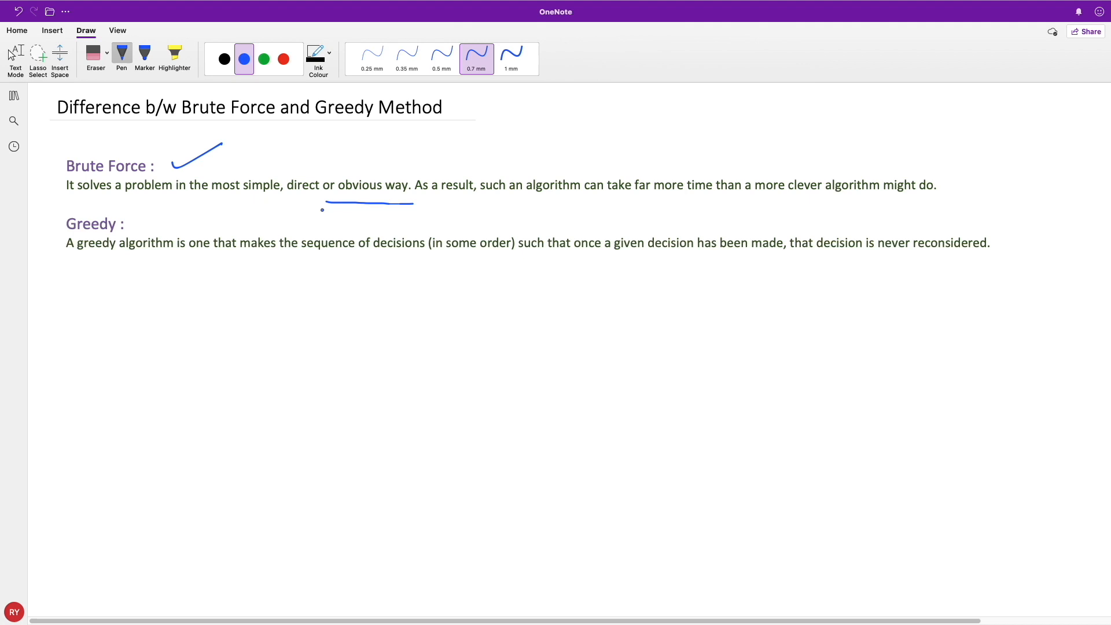
pyautogui.moveTo(139, 218); pyautogui.dragTo(149, 227)
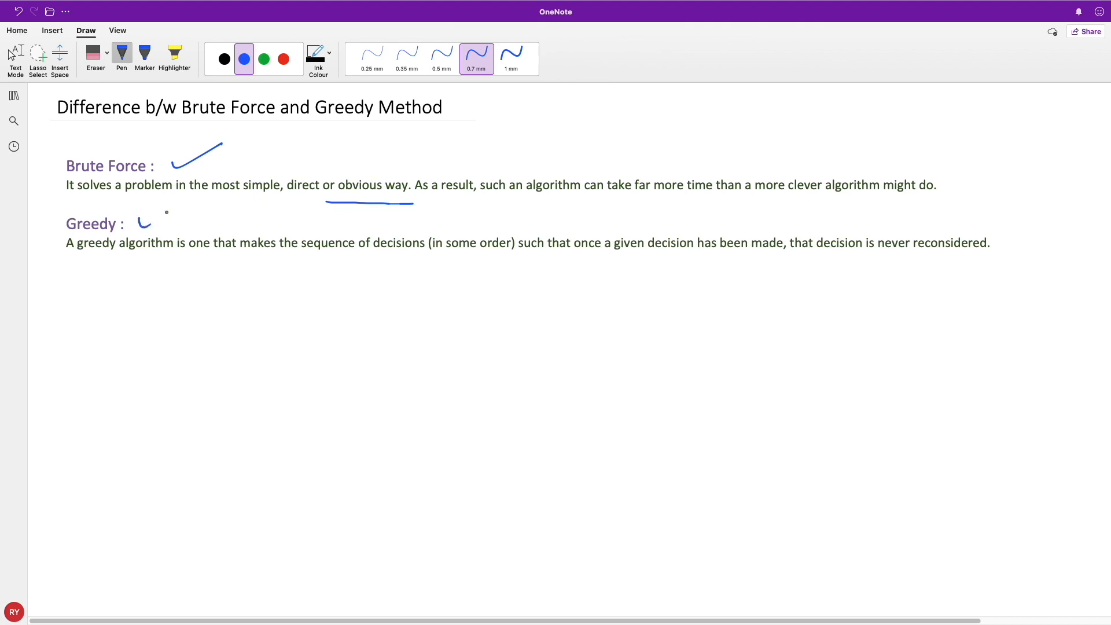
pyautogui.moveTo(140, 227); pyautogui.dragTo(175, 209)
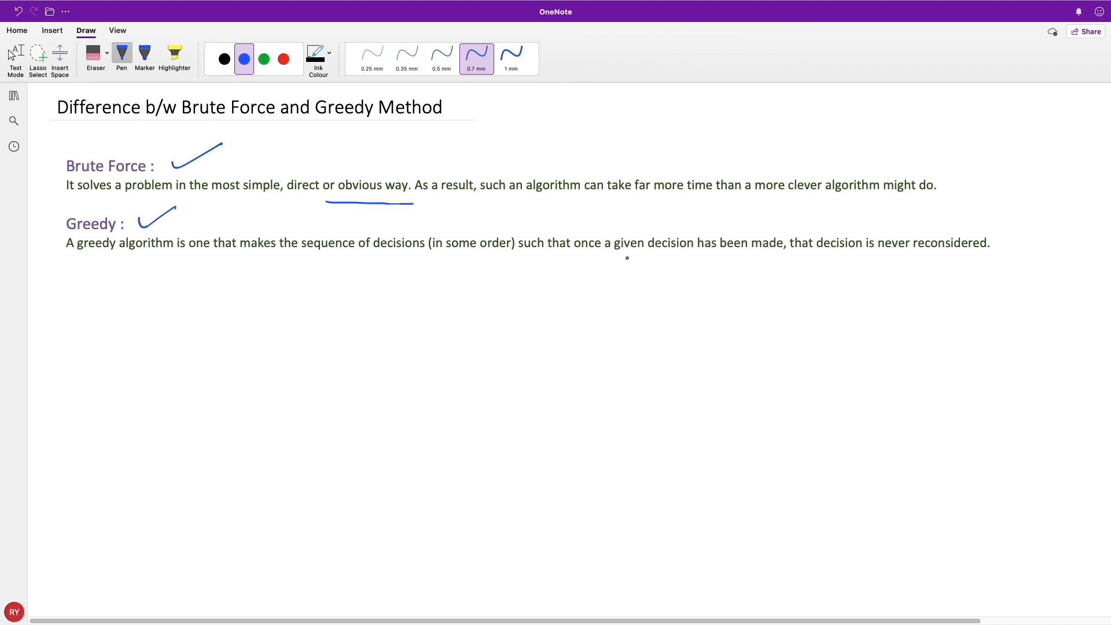
pyautogui.moveTo(869, 256)
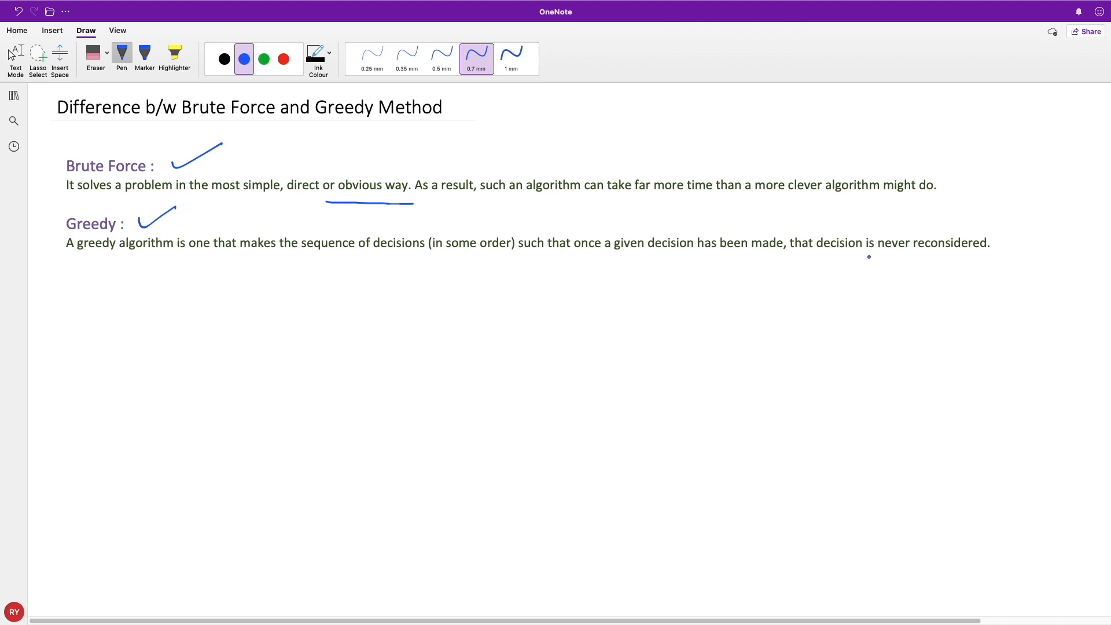
pyautogui.moveTo(896, 257); pyautogui.dragTo(992, 253)
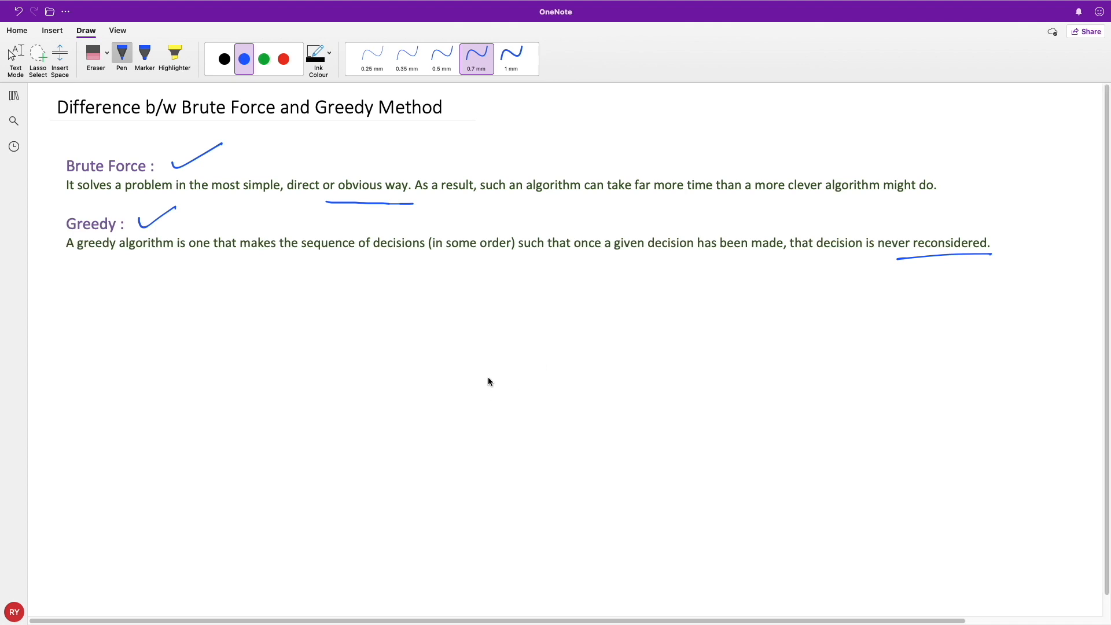
# Draw a large empty square on the left and pieces labelled 1–4 on the right
pyautogui.moveTo(214, 329); pyautogui.dragTo(468, 533)
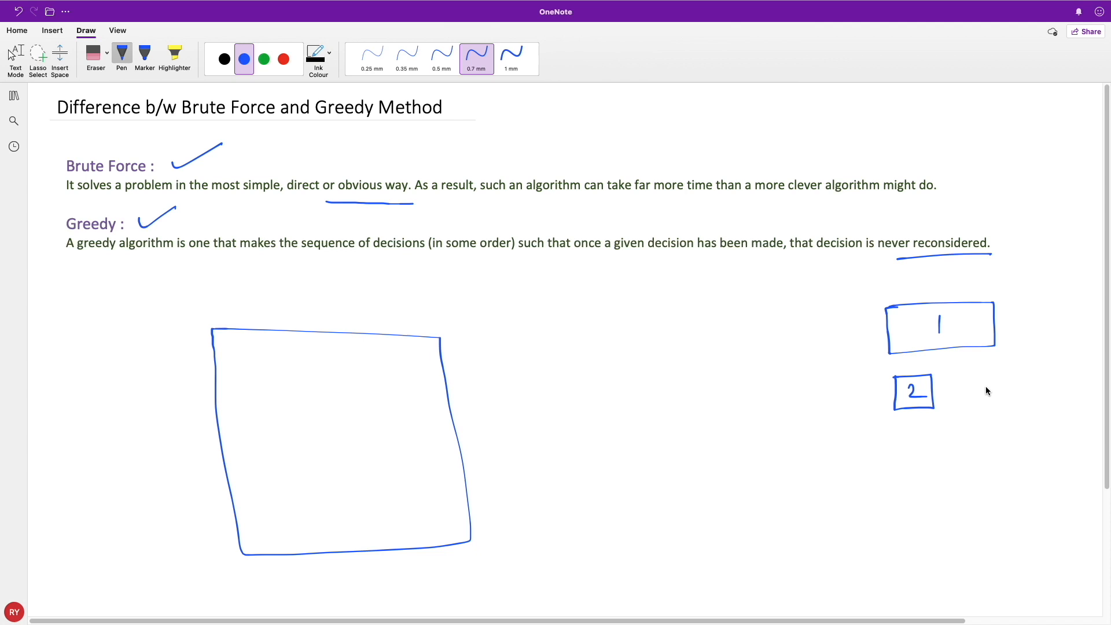
pyautogui.moveTo(956, 373); pyautogui.dragTo(1000, 404)
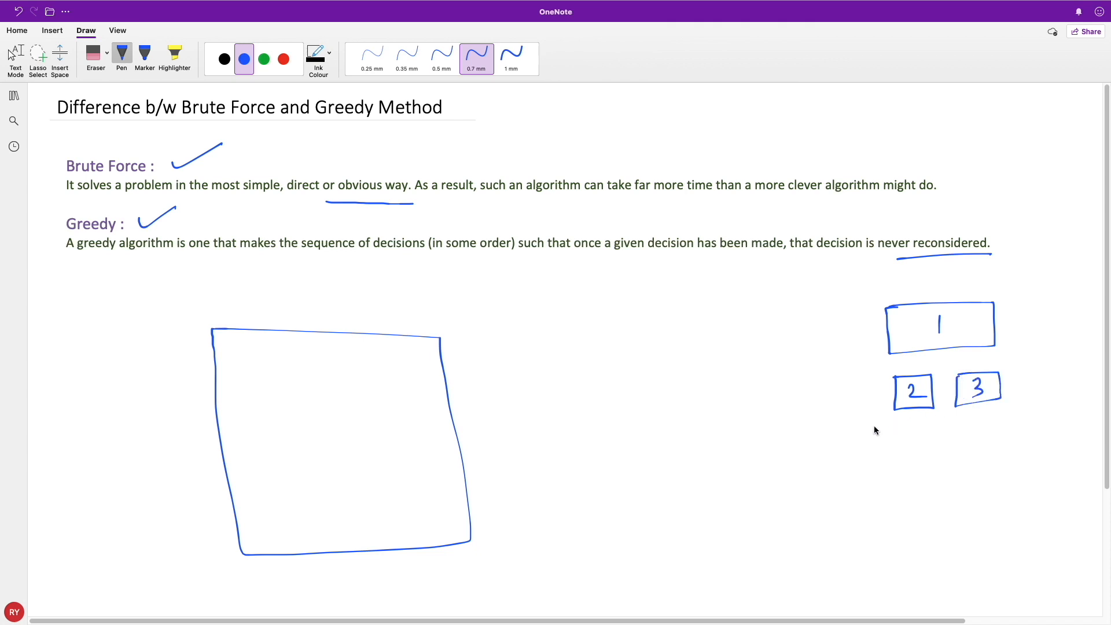
pyautogui.moveTo(777, 446)
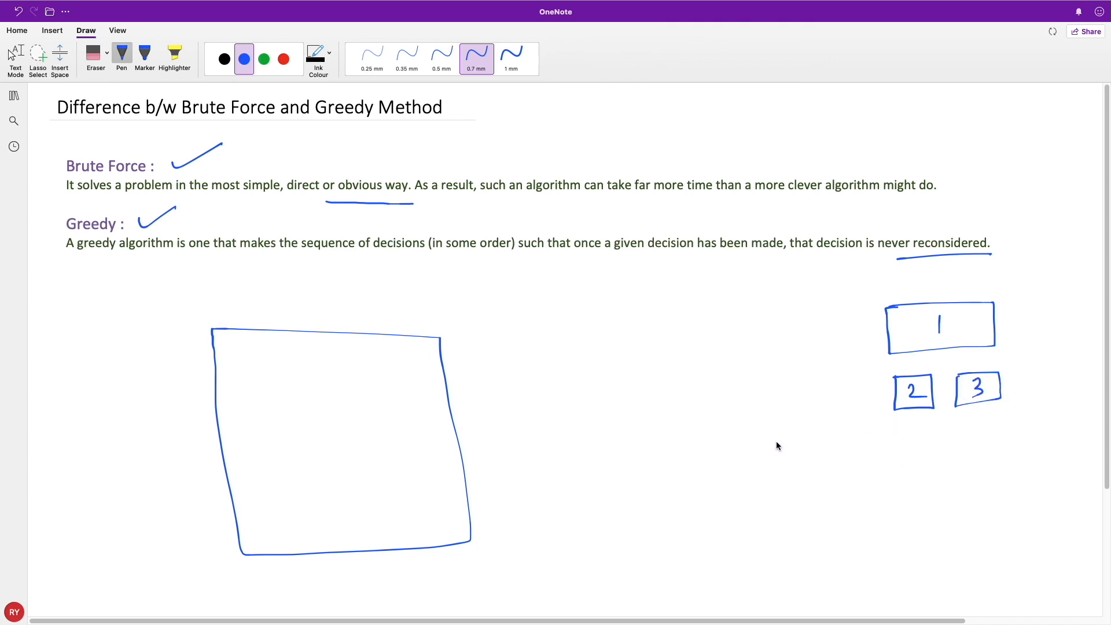
pyautogui.moveTo(780, 439); pyautogui.dragTo(765, 527)
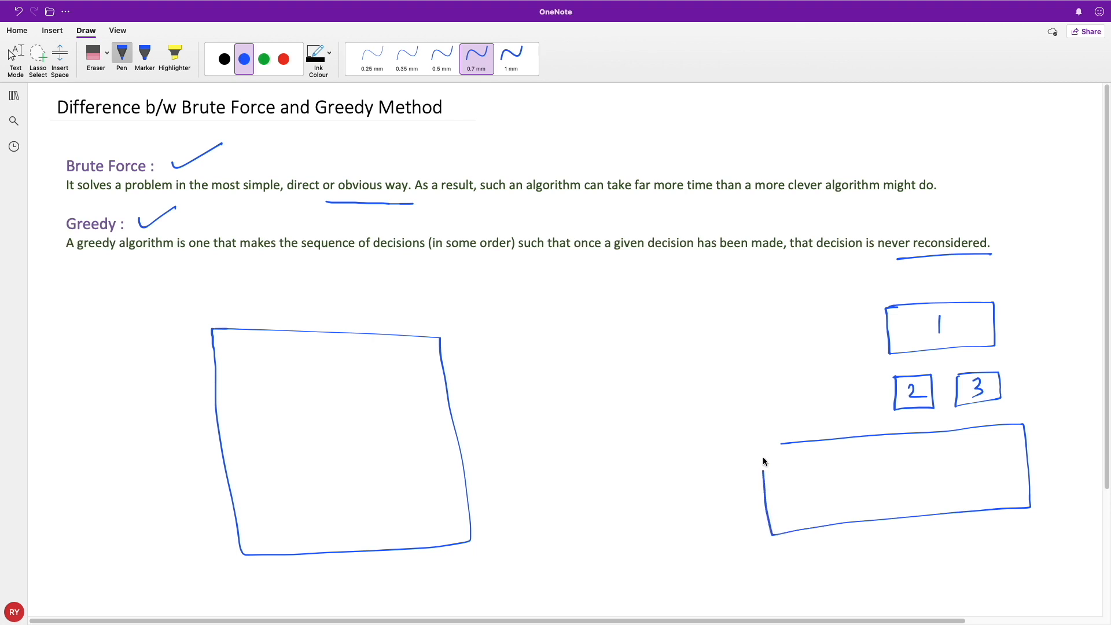
pyautogui.moveTo(897, 460); pyautogui.dragTo(896, 485)
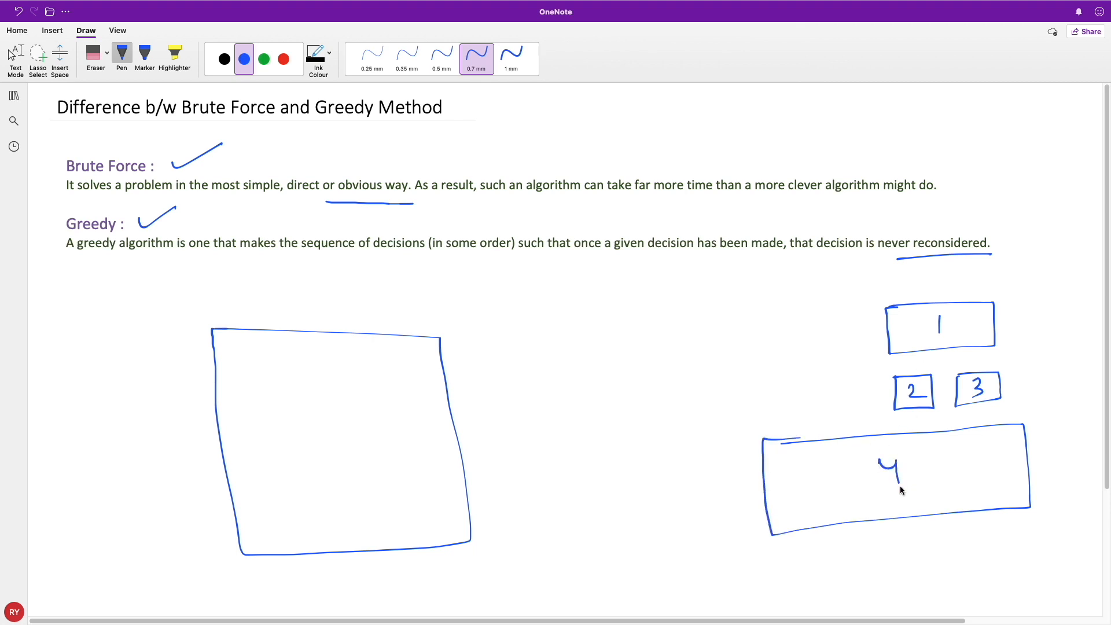
pyautogui.moveTo(927, 482)
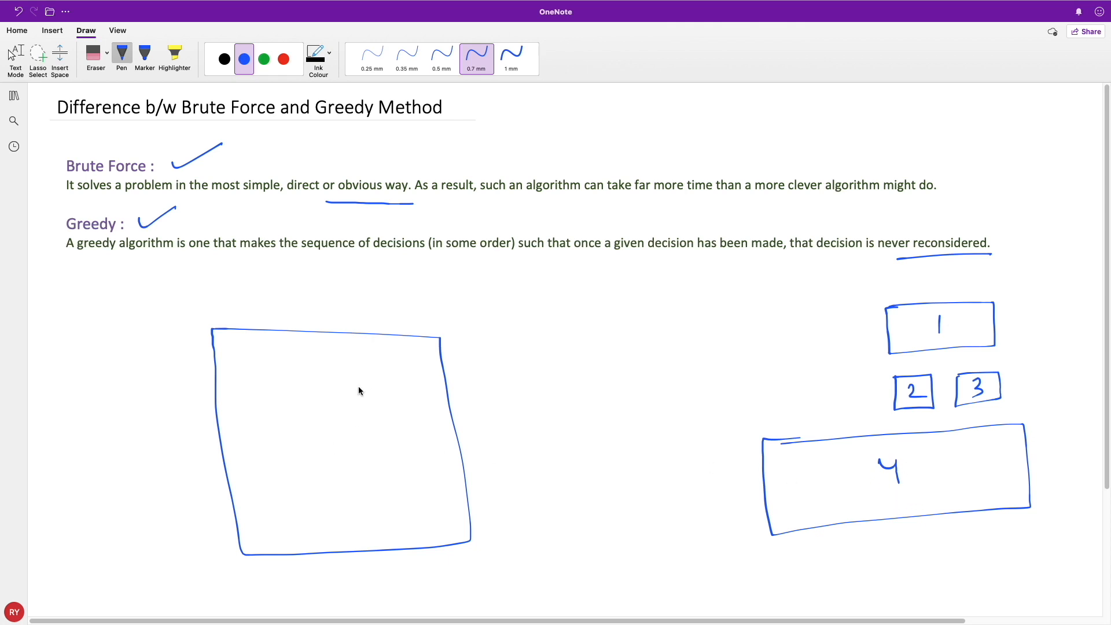
pyautogui.moveTo(506, 372)
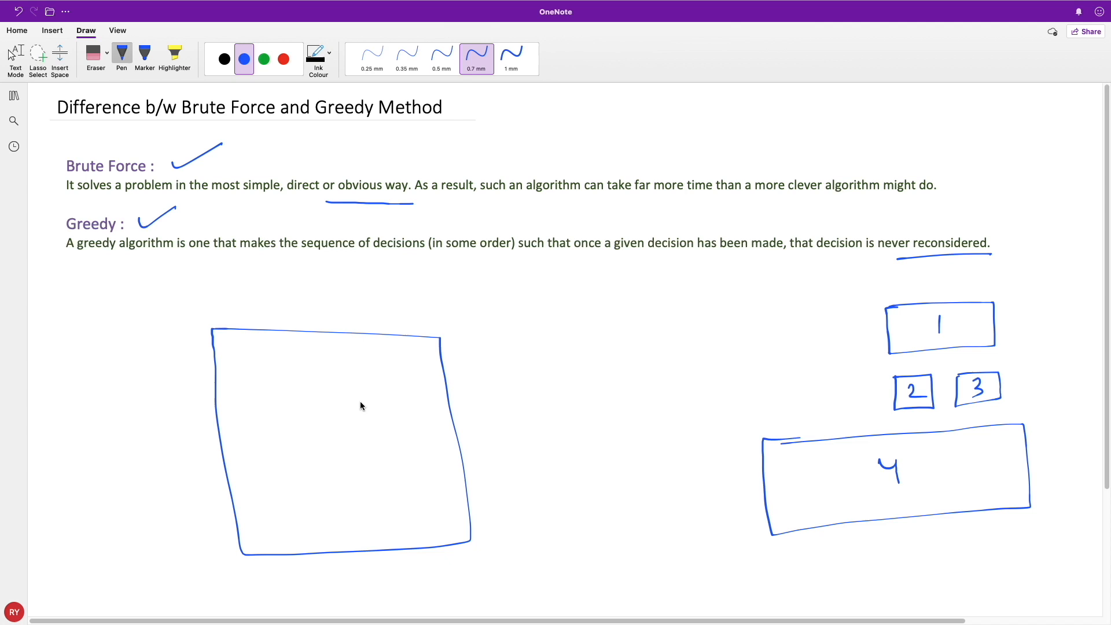
pyautogui.moveTo(338, 440)
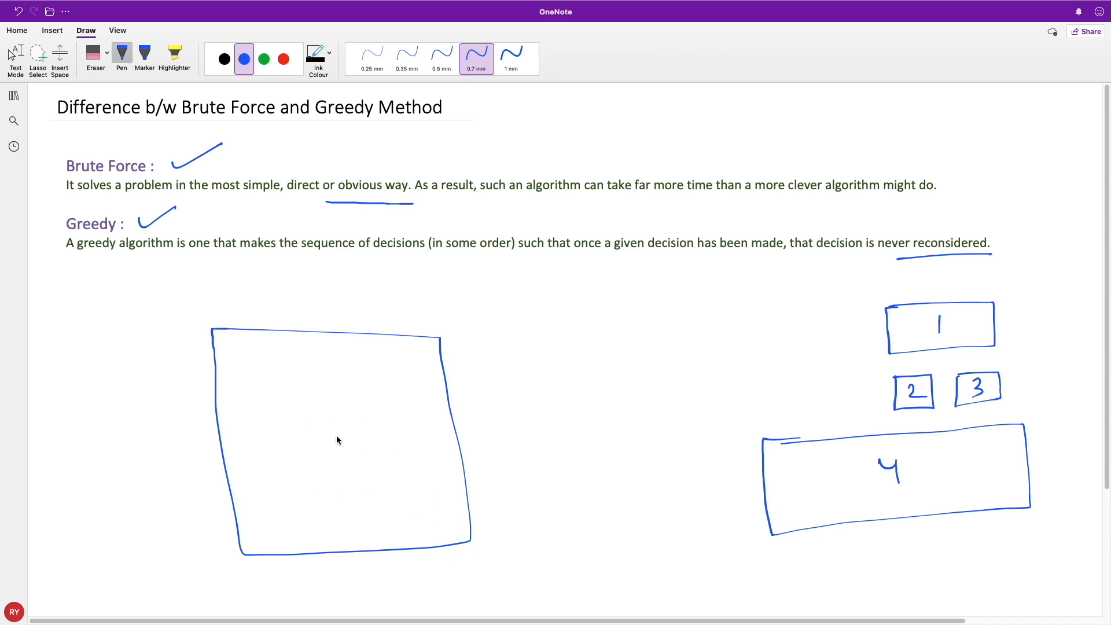
pyautogui.moveTo(426, 389)
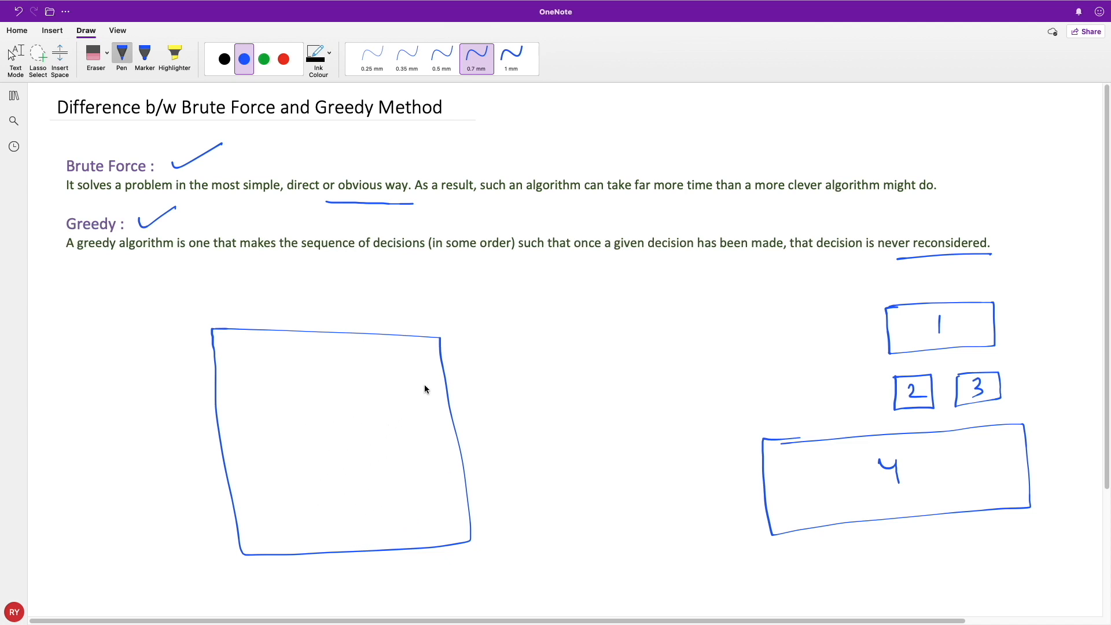
# Draw a blue check mark beneath 'given decision' in the Greedy paragraph
pyautogui.moveTo(642, 266); pyautogui.dragTo(684, 246)
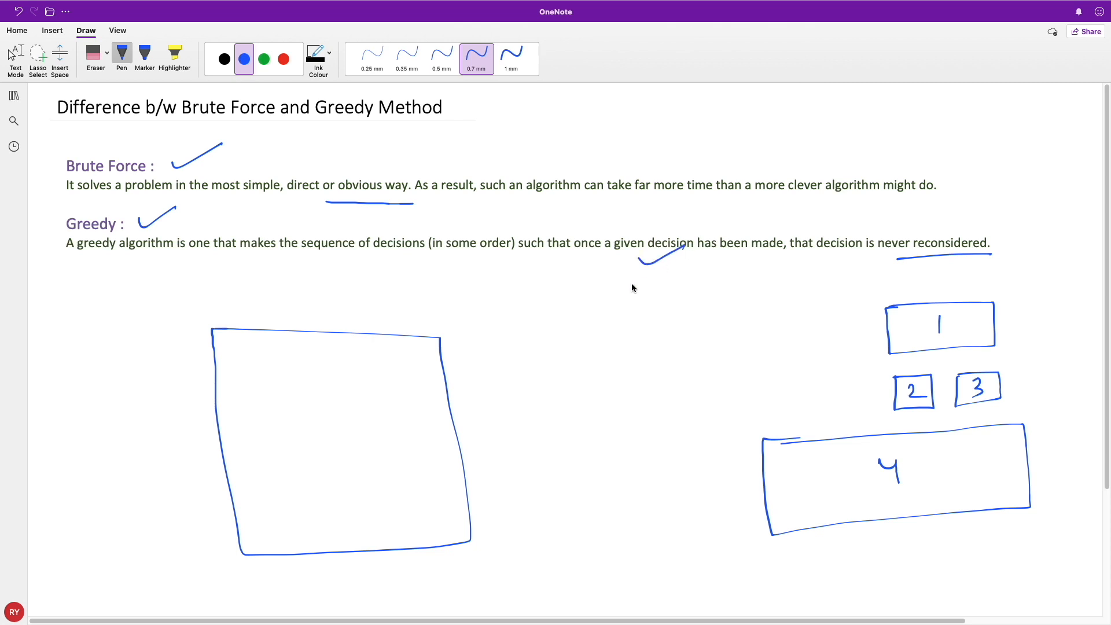
pyautogui.moveTo(625, 317)
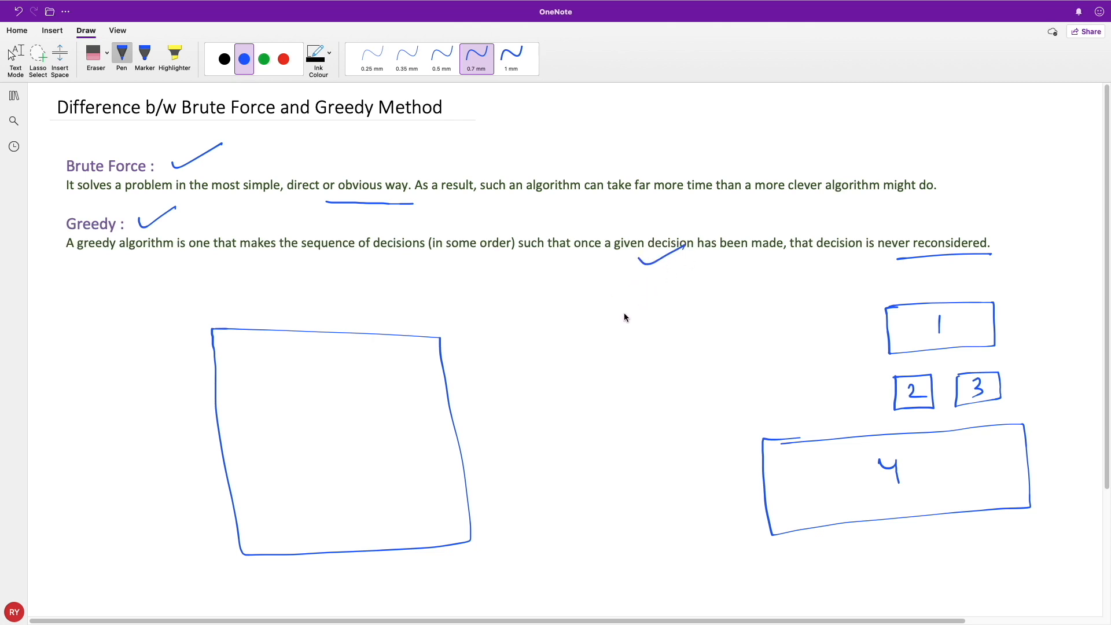
pyautogui.moveTo(437, 391)
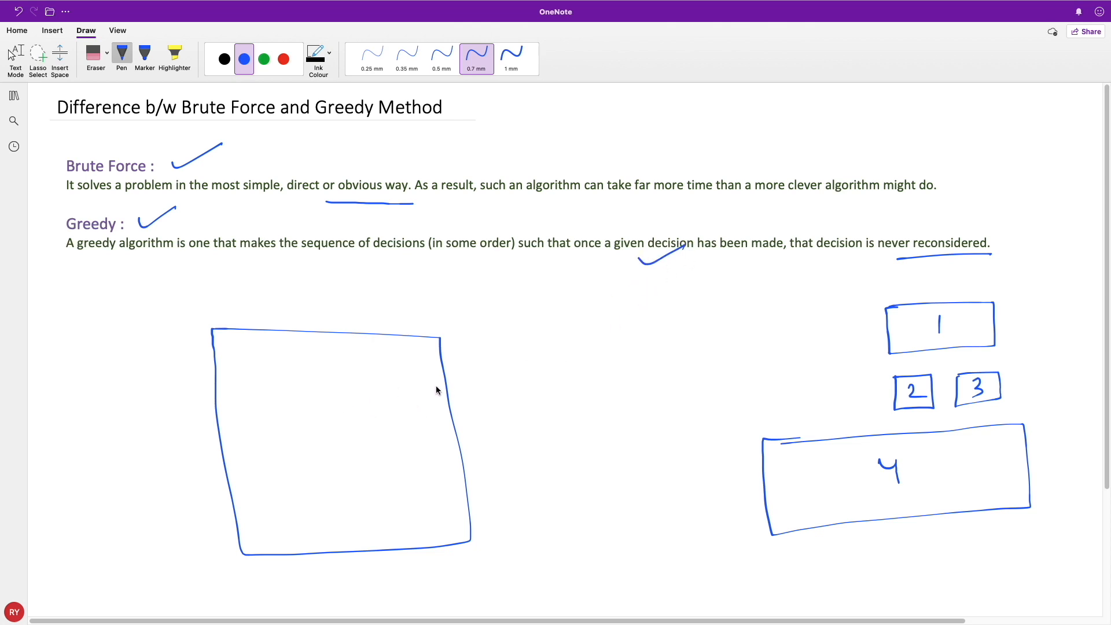
pyautogui.moveTo(390, 377)
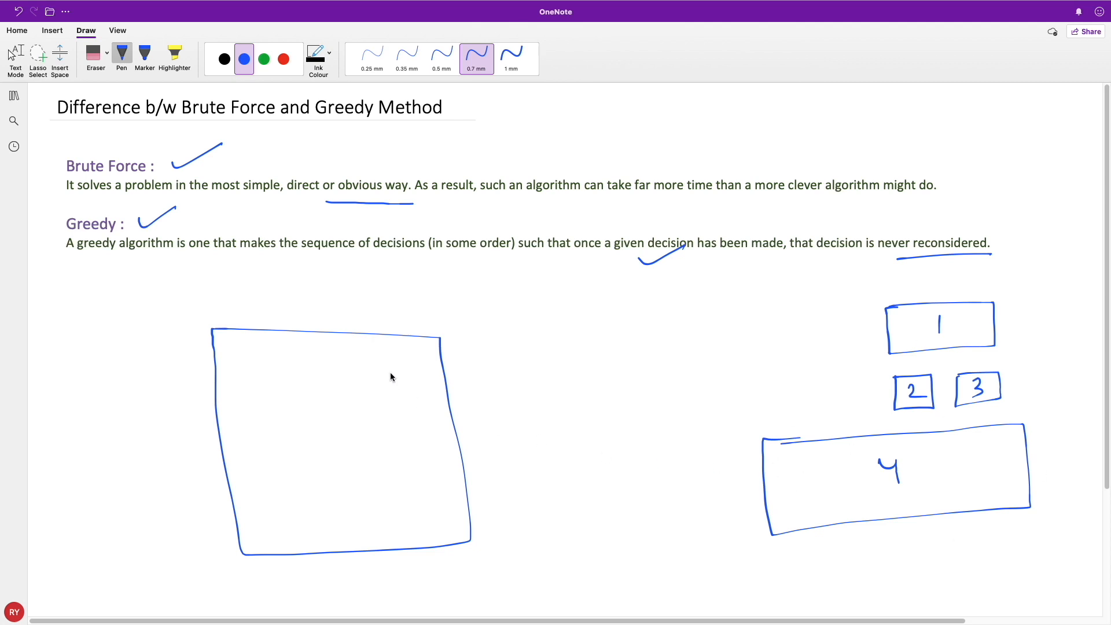
pyautogui.moveTo(416, 442)
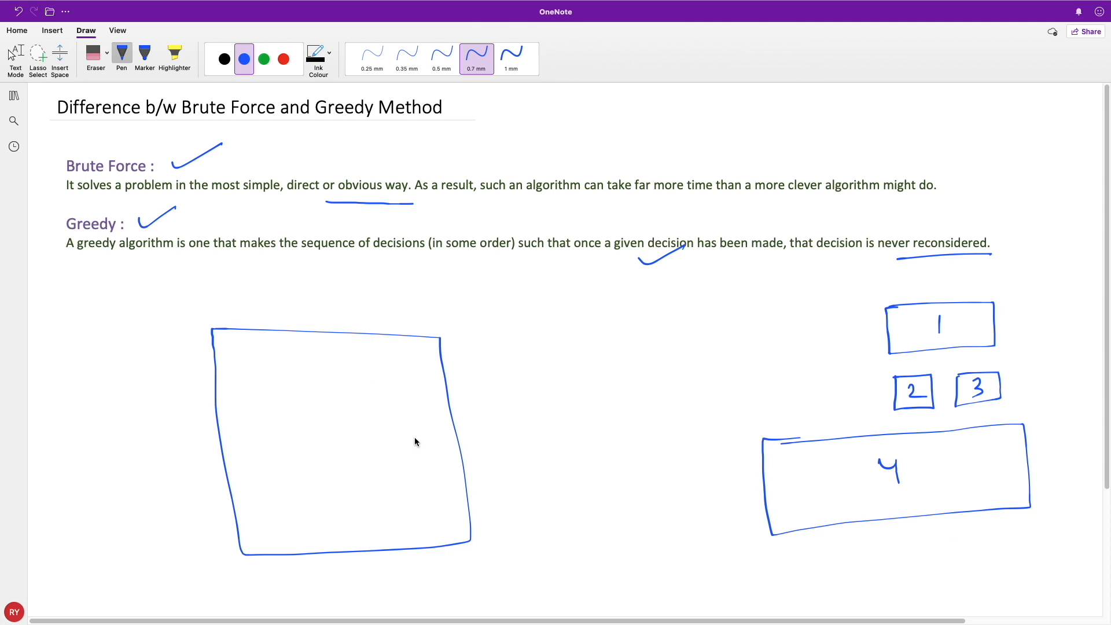
pyautogui.moveTo(429, 366)
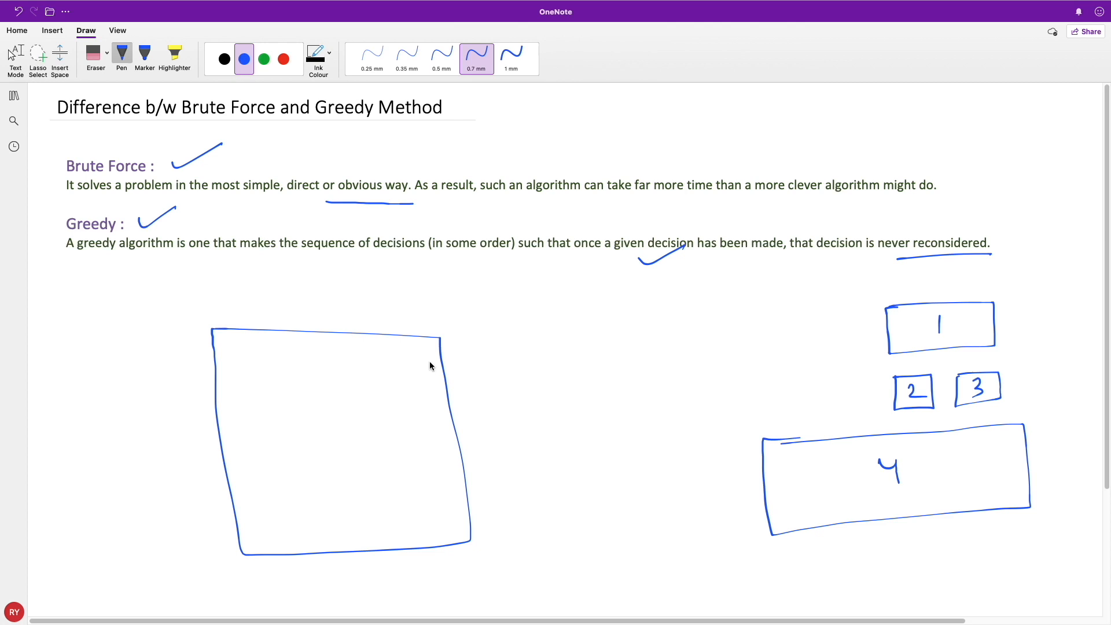
pyautogui.moveTo(358, 339)
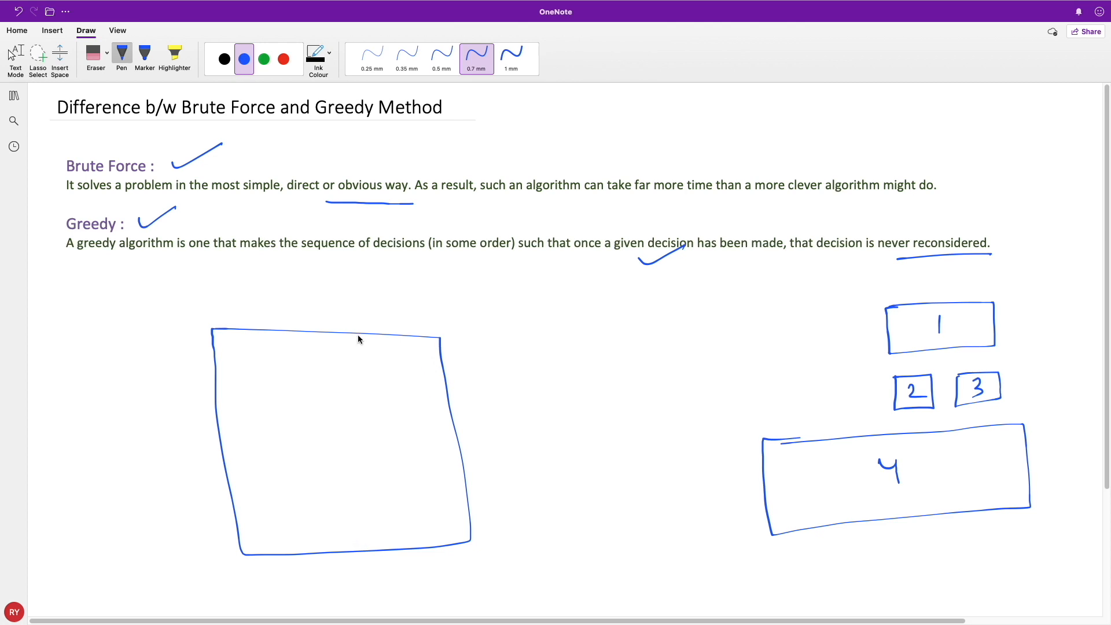
pyautogui.moveTo(415, 394)
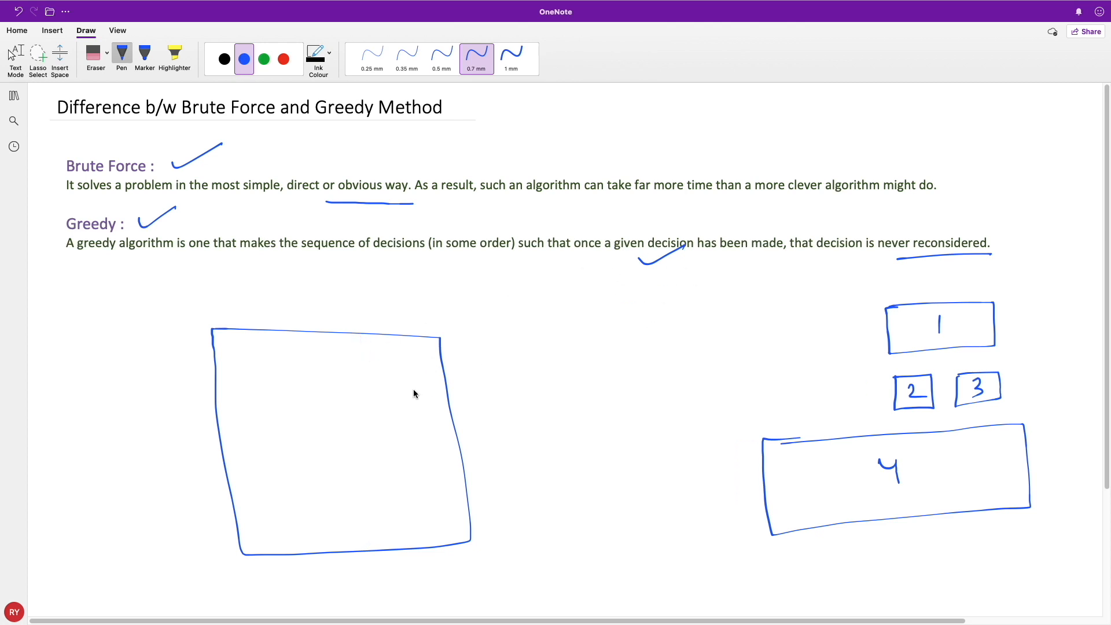
# In red ink, pack pieces 1, 2, 4, 3 into the left square and retrace the Greedy tick
pyautogui.moveTo(220, 418); pyautogui.dragTo(227, 418)
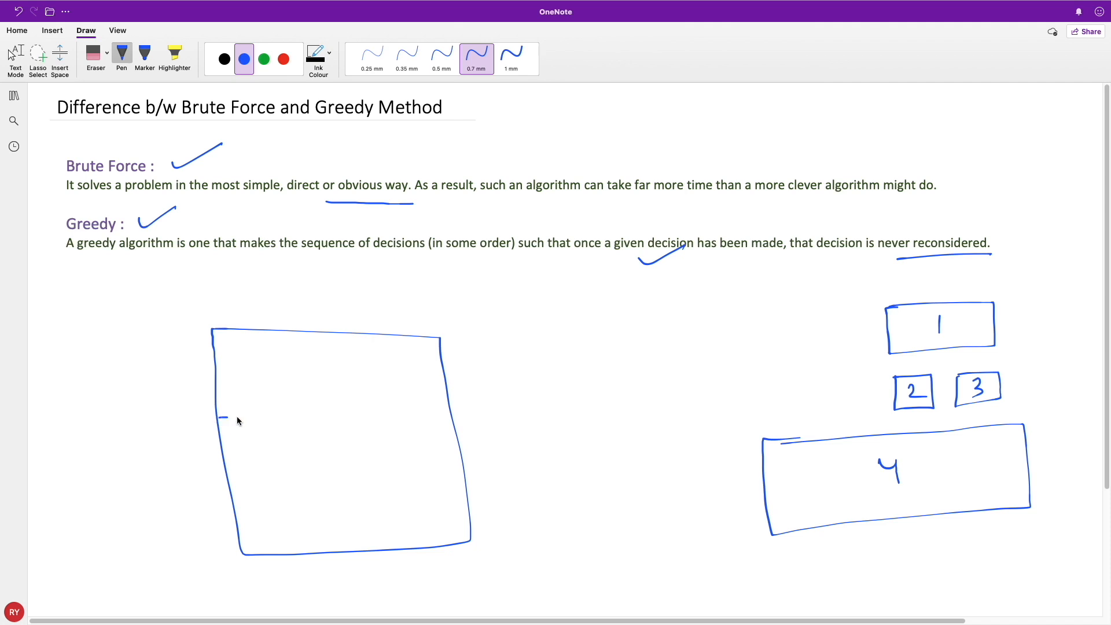
pyautogui.moveTo(221, 416); pyautogui.dragTo(446, 411)
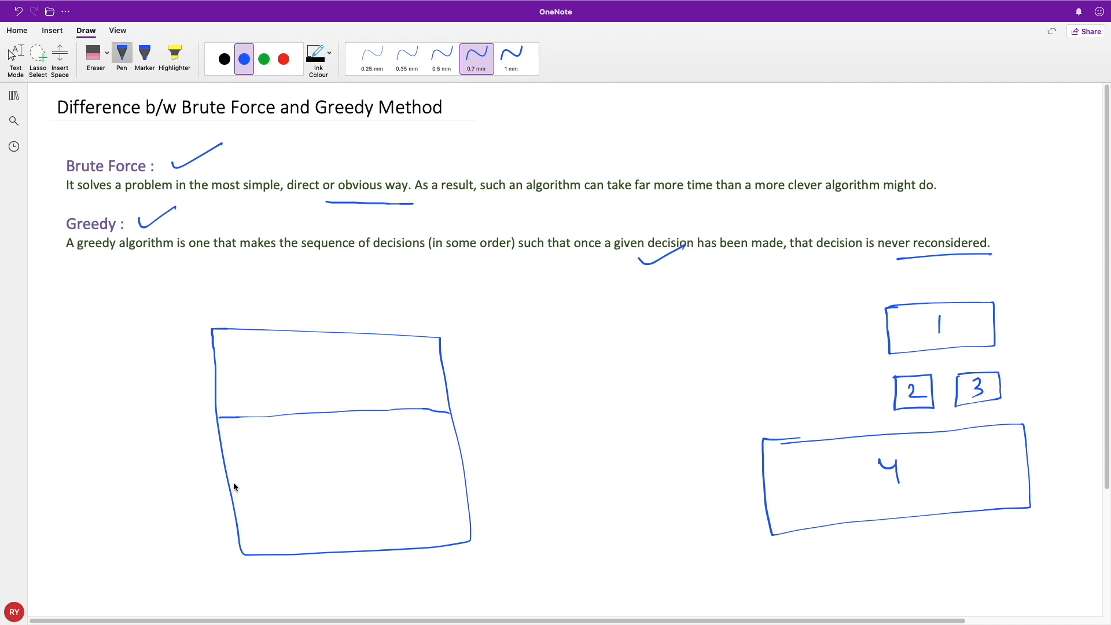
pyautogui.moveTo(234, 486); pyautogui.dragTo(465, 462)
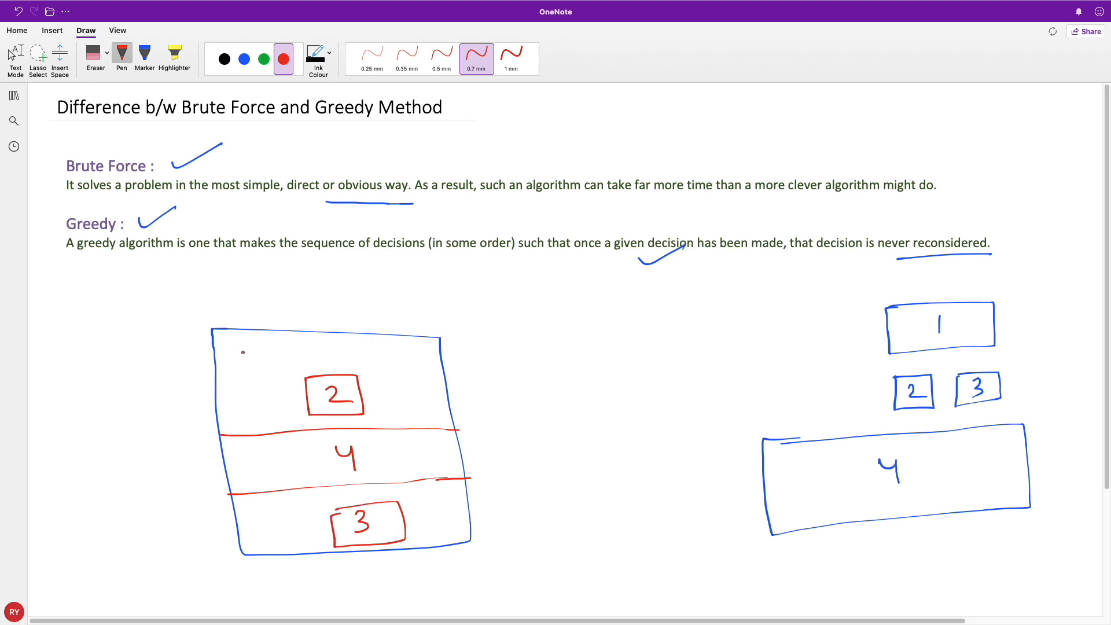
pyautogui.moveTo(234, 347); pyautogui.dragTo(290, 426)
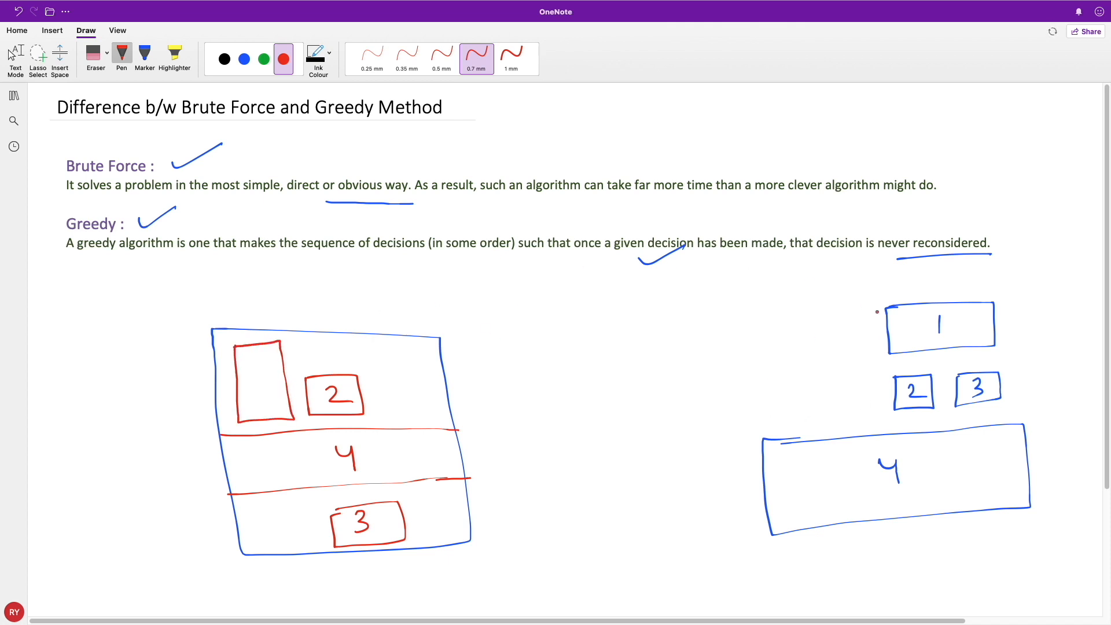
pyautogui.moveTo(262, 369); pyautogui.dragTo(261, 394)
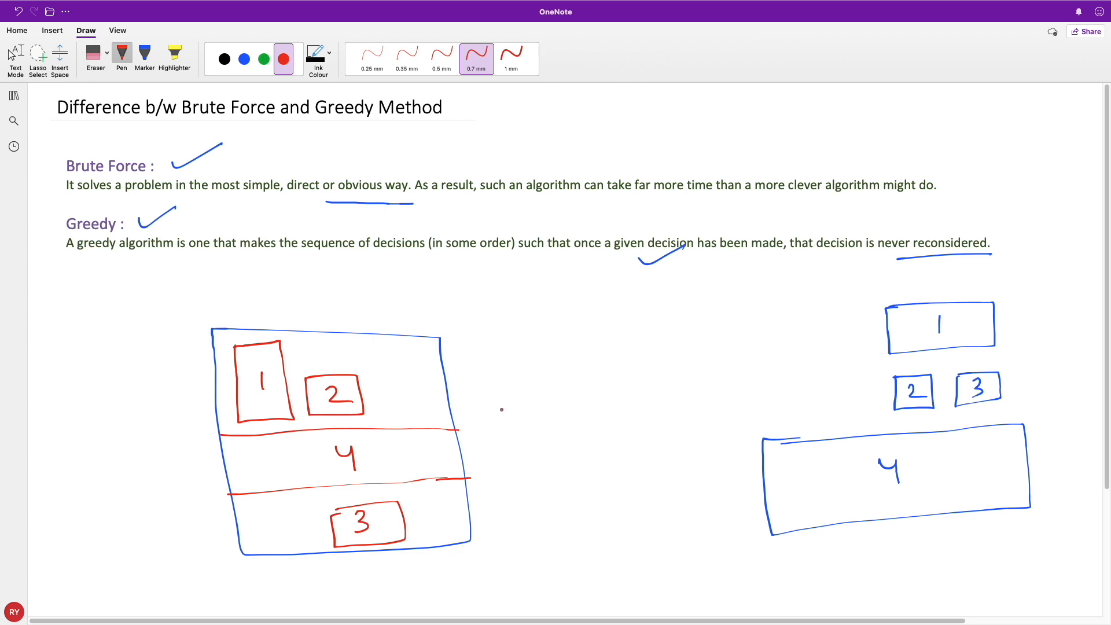
pyautogui.moveTo(139, 227); pyautogui.dragTo(176, 211)
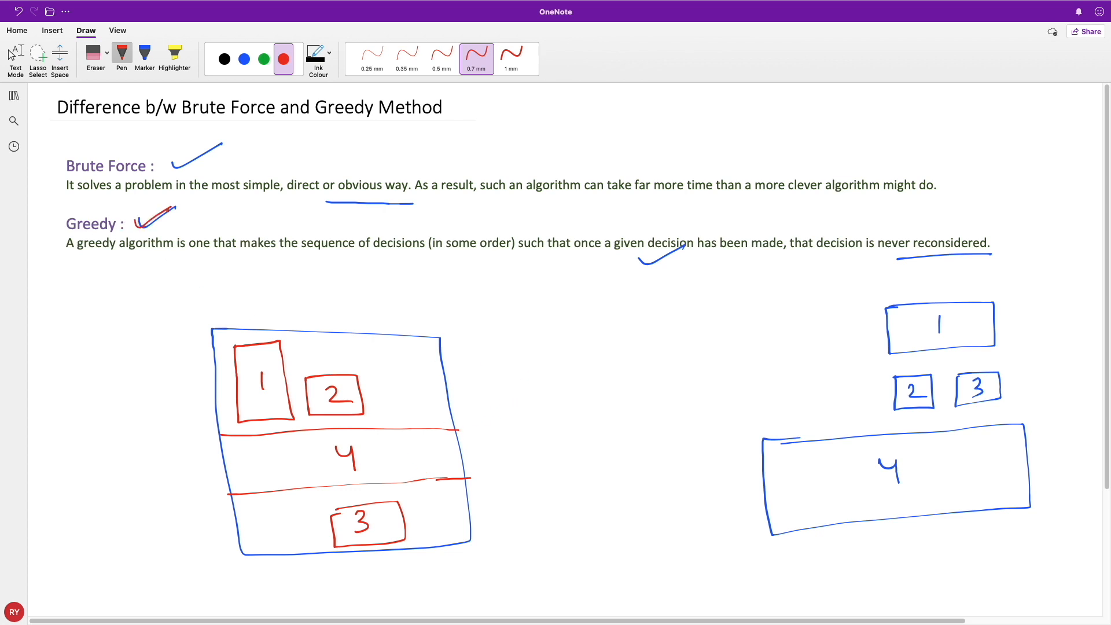
pyautogui.click(141, 265)
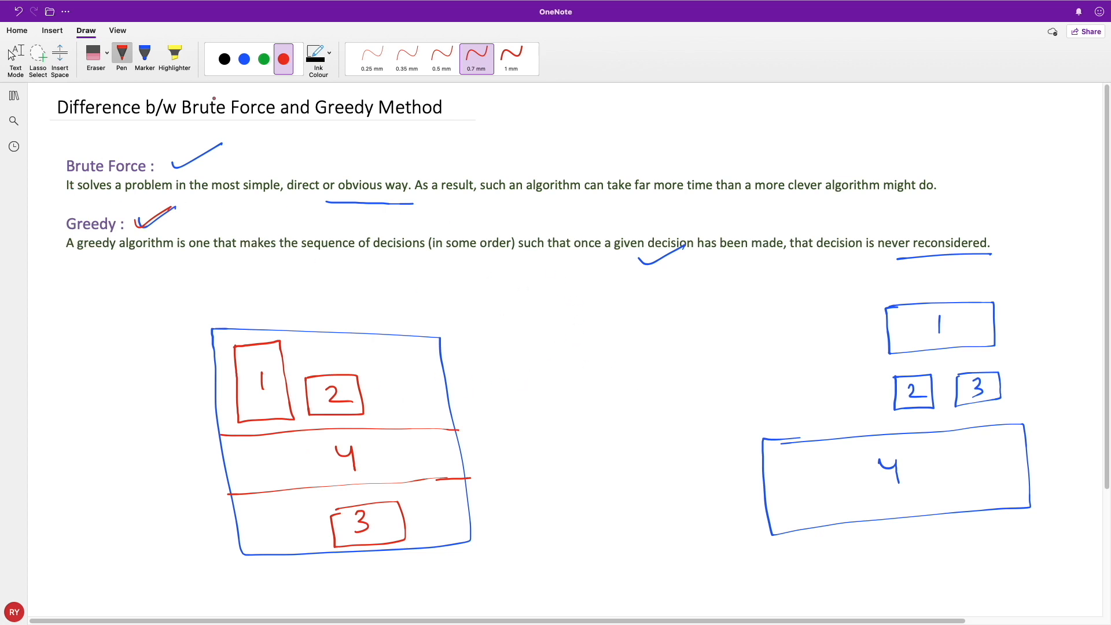
# In blue, draw a middle square packed with 4, 1, 2, 3 and a 4×6 strip; circle 2×2 gaps
pyautogui.click(244, 59)
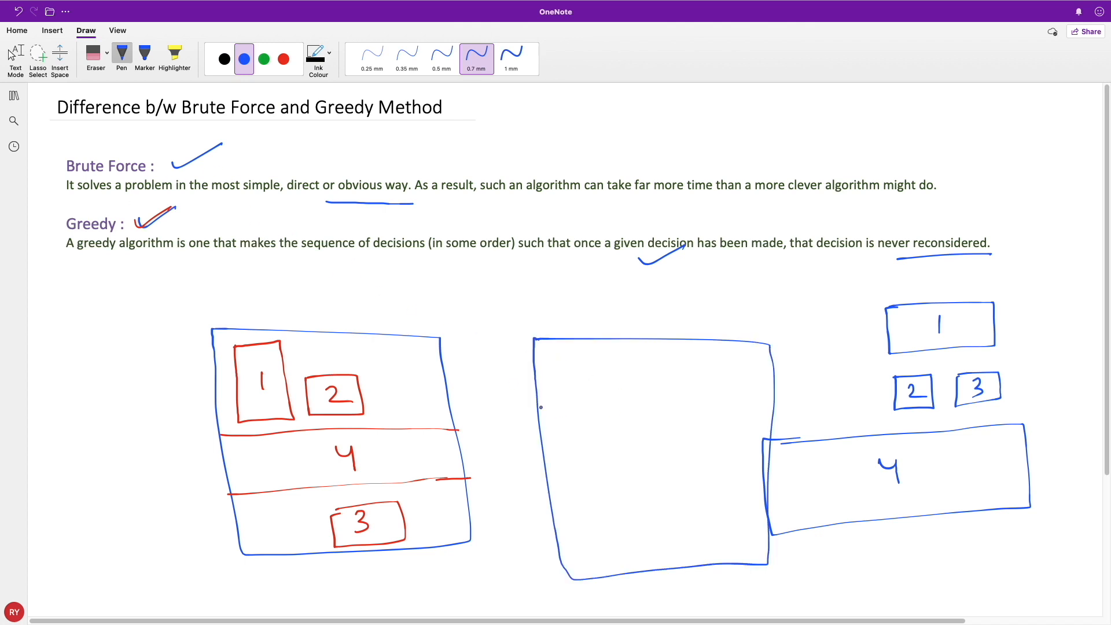
pyautogui.moveTo(545, 399); pyautogui.dragTo(773, 399)
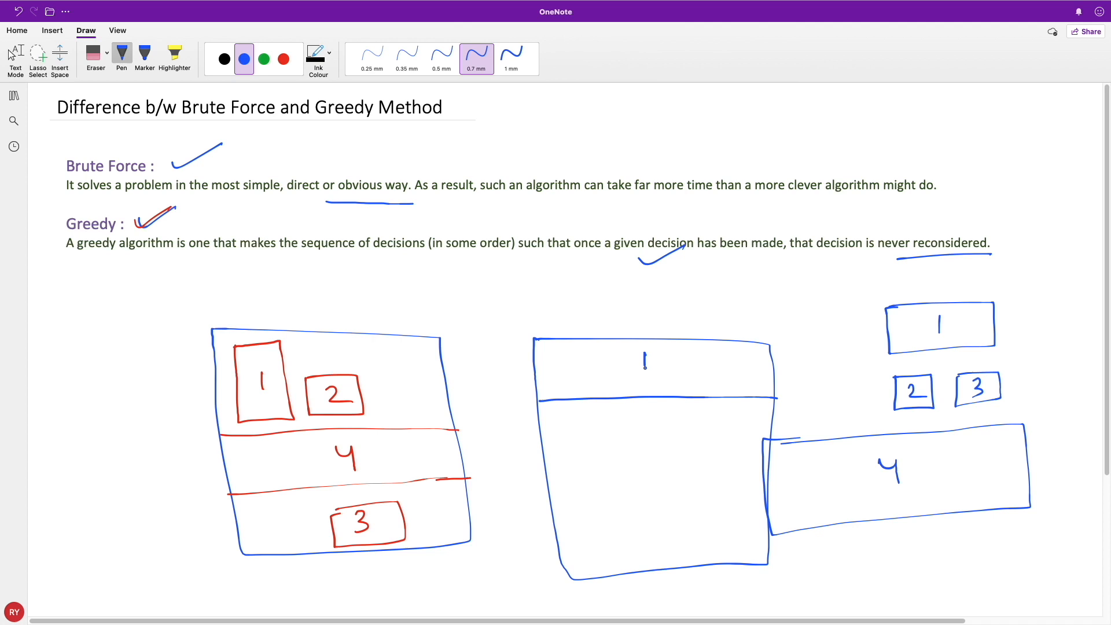
pyautogui.moveTo(642, 347); pyautogui.dragTo(659, 382)
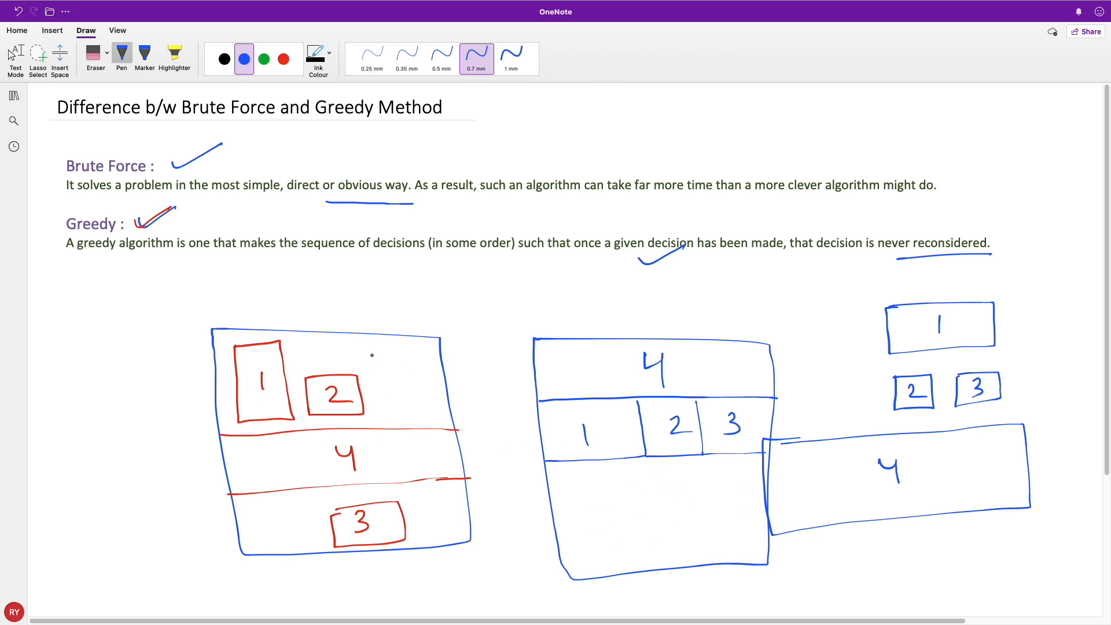
pyautogui.moveTo(316, 500); pyautogui.dragTo(284, 539)
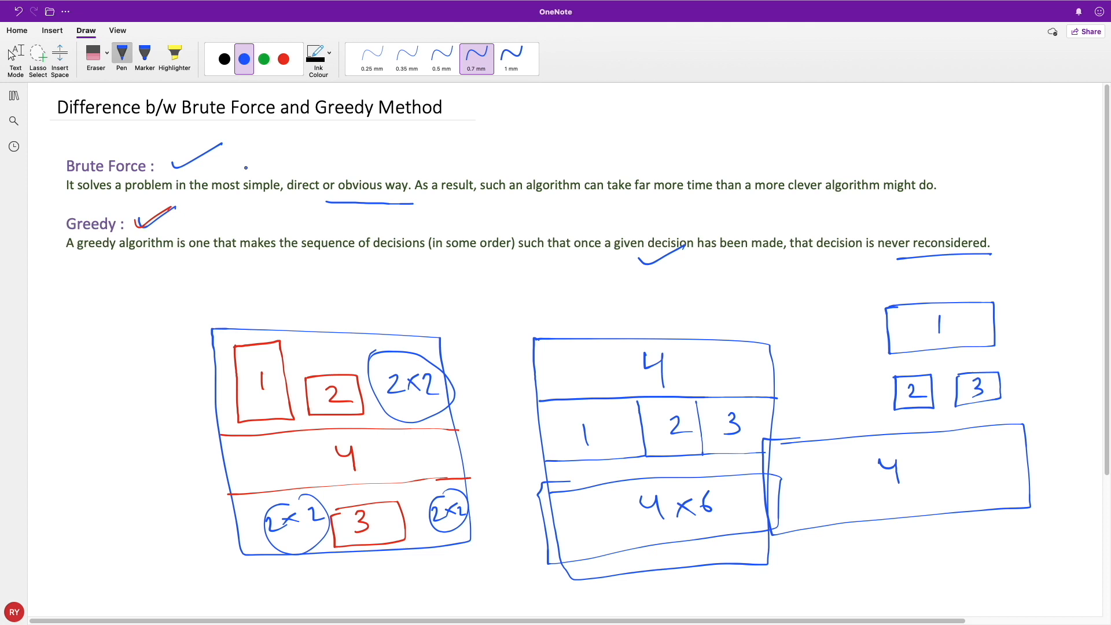
# Tick Brute Force, write '100' with a tick over the middle square, recircle gaps, note '1000'
pyautogui.moveTo(244, 170); pyautogui.dragTo(294, 151)
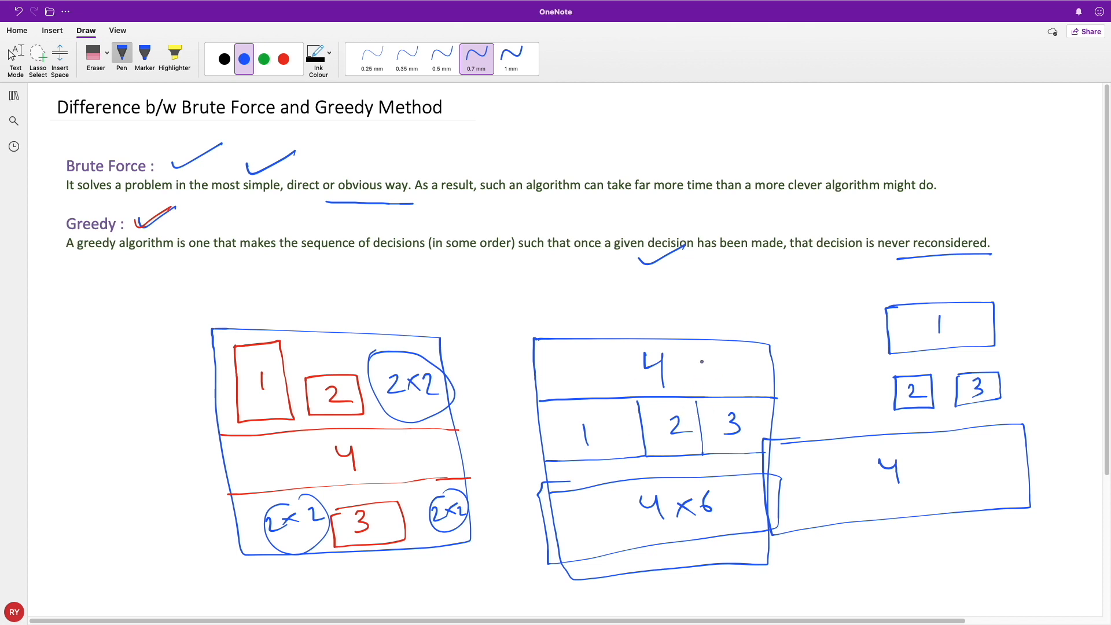
pyautogui.moveTo(669, 333); pyautogui.dragTo(739, 289)
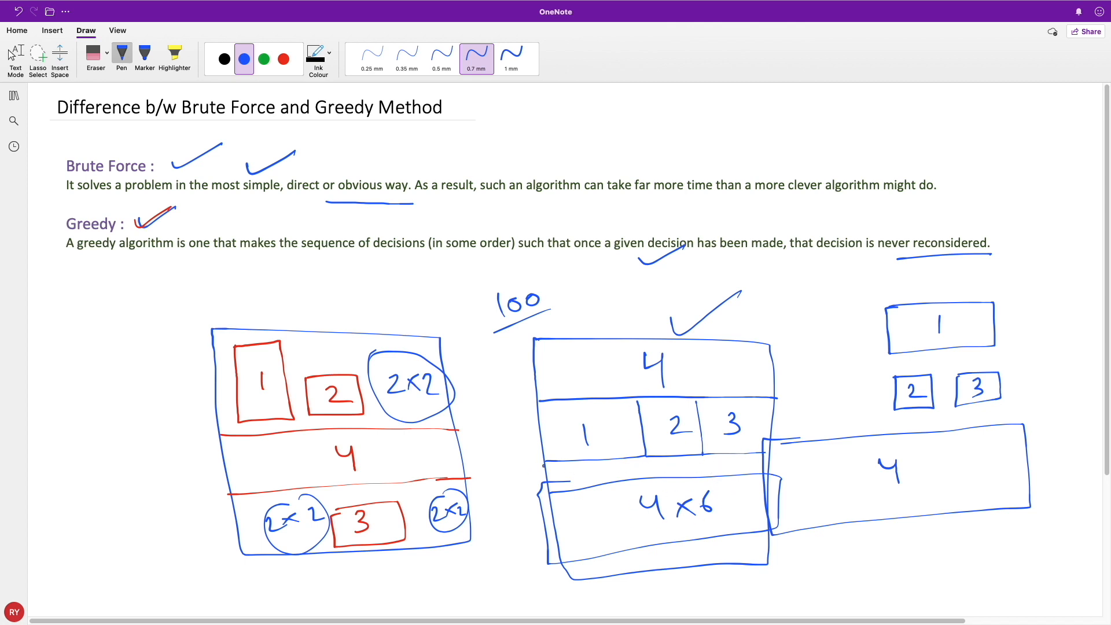
pyautogui.moveTo(538, 464); pyautogui.dragTo(779, 567)
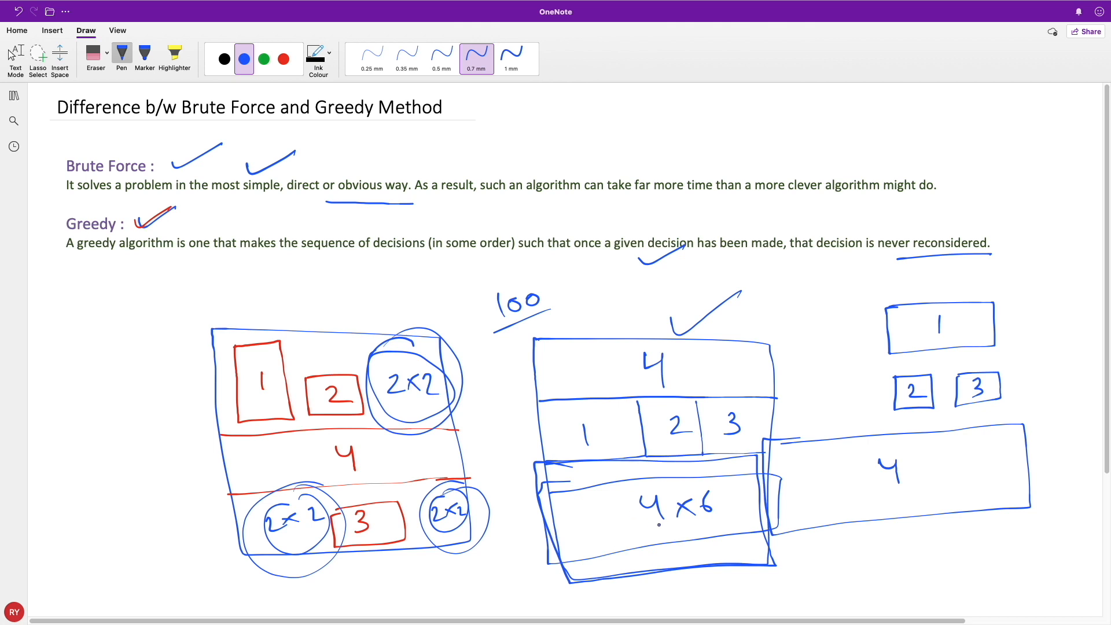
pyautogui.click(608, 370)
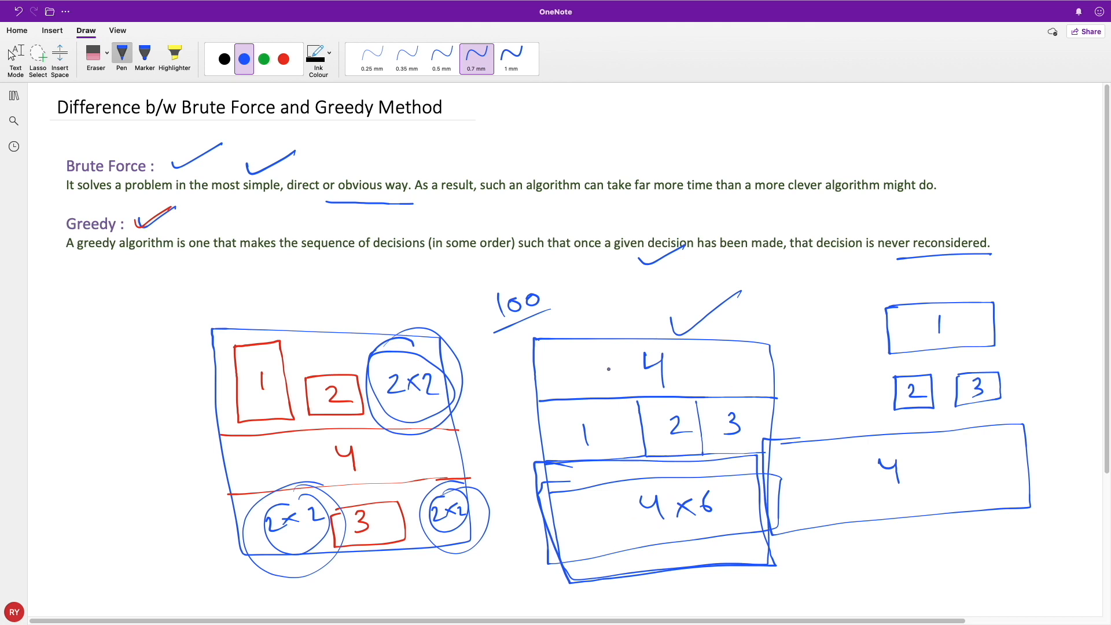
pyautogui.moveTo(779, 297); pyautogui.dragTo(786, 284)
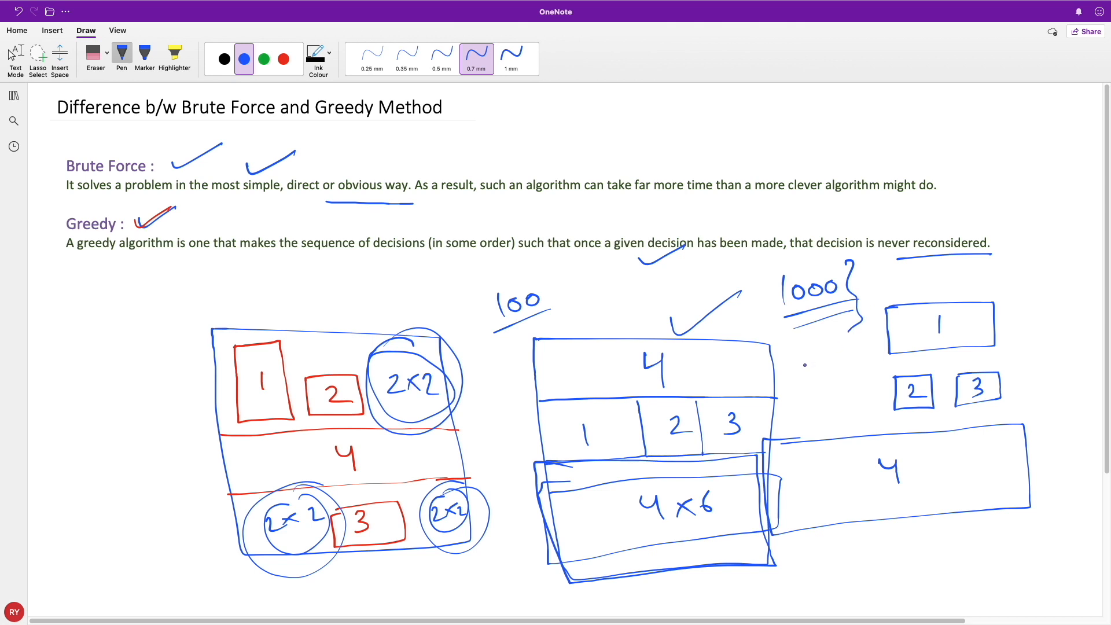
# Write '736' under 1000, then an underlined '100' over a 3, 4, 5 column with 3 circled
pyautogui.moveTo(808, 361); pyautogui.dragTo(875, 408)
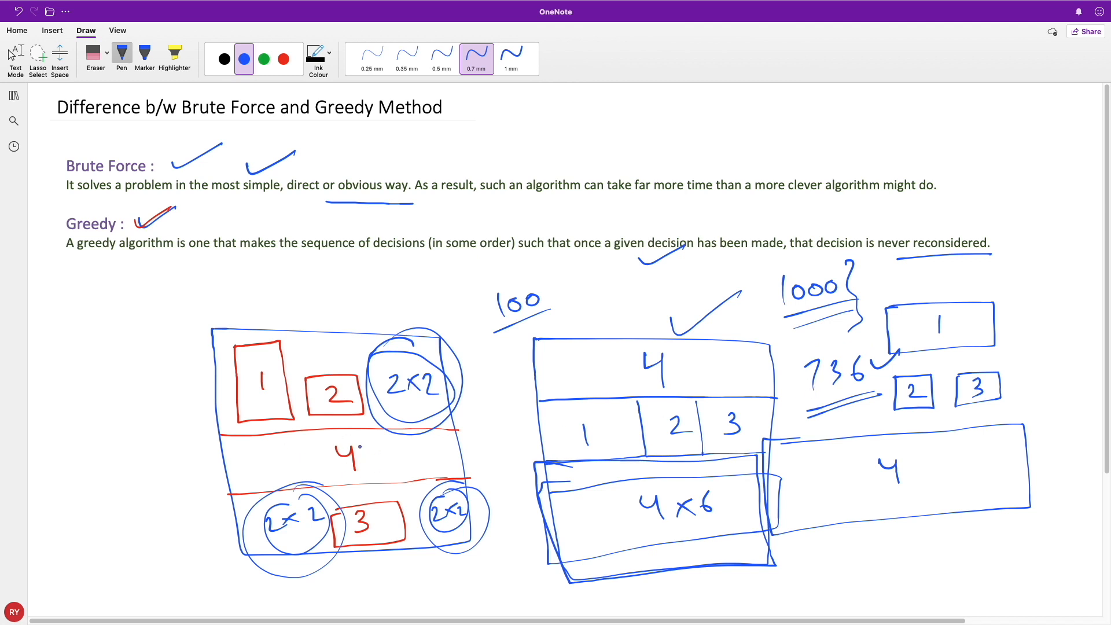
pyautogui.moveTo(96, 333); pyautogui.dragTo(139, 323)
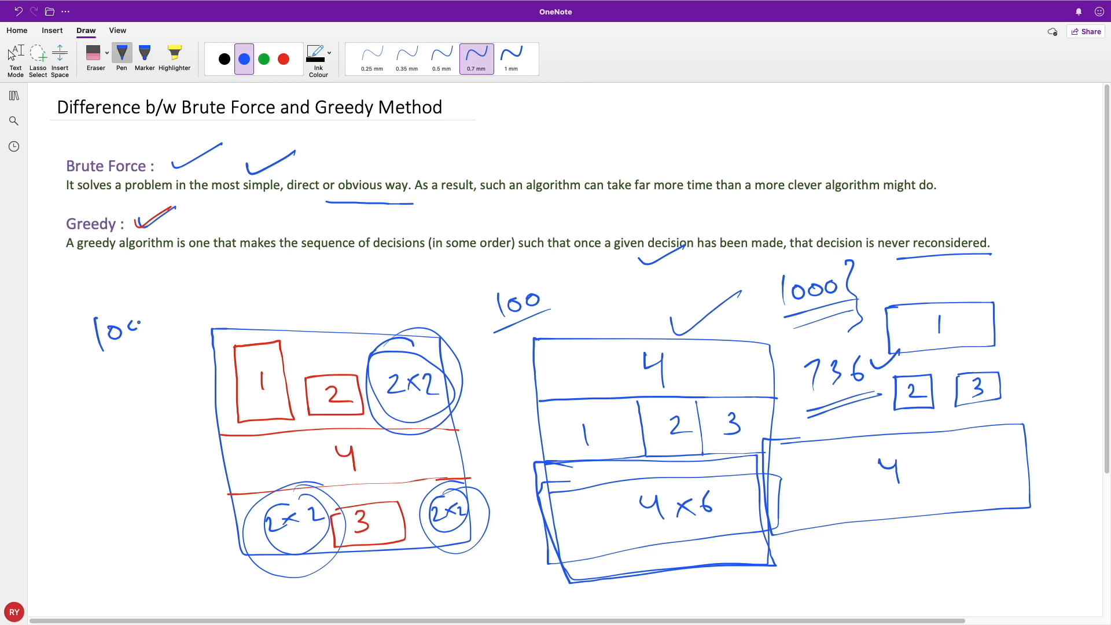
pyautogui.moveTo(92, 368); pyautogui.dragTo(167, 337)
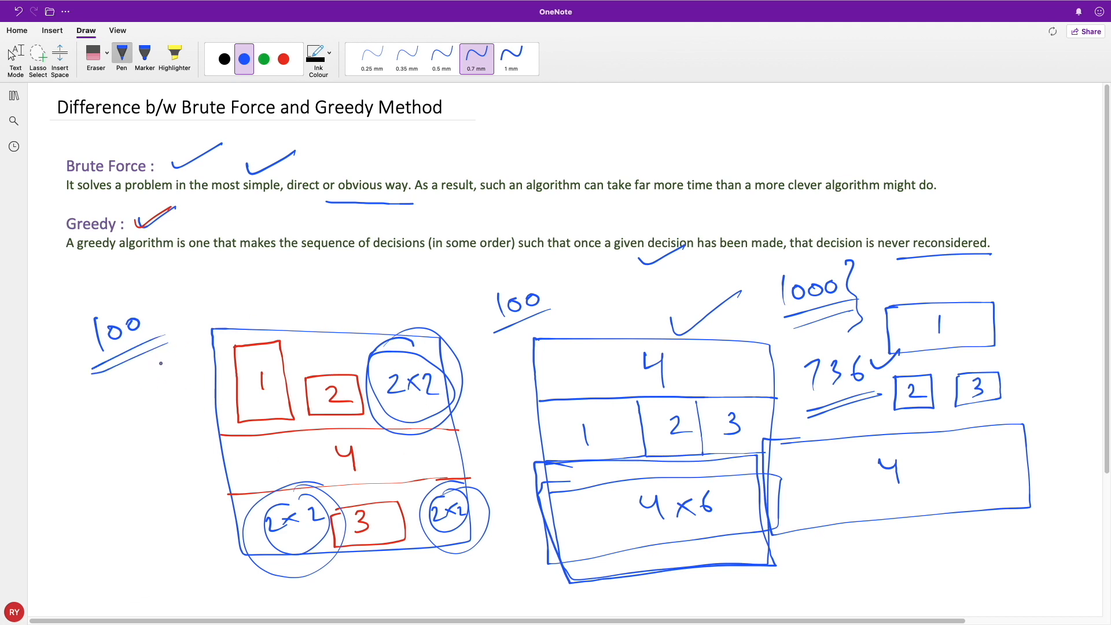
pyautogui.moveTo(148, 397); pyautogui.dragTo(164, 460)
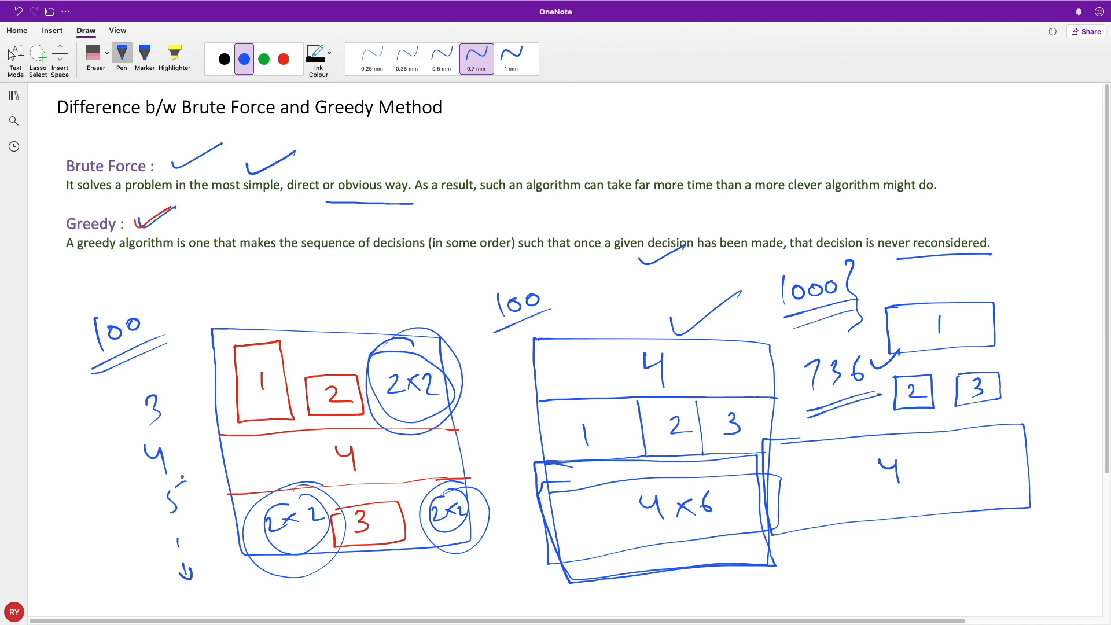
pyautogui.moveTo(127, 426); pyautogui.dragTo(170, 383)
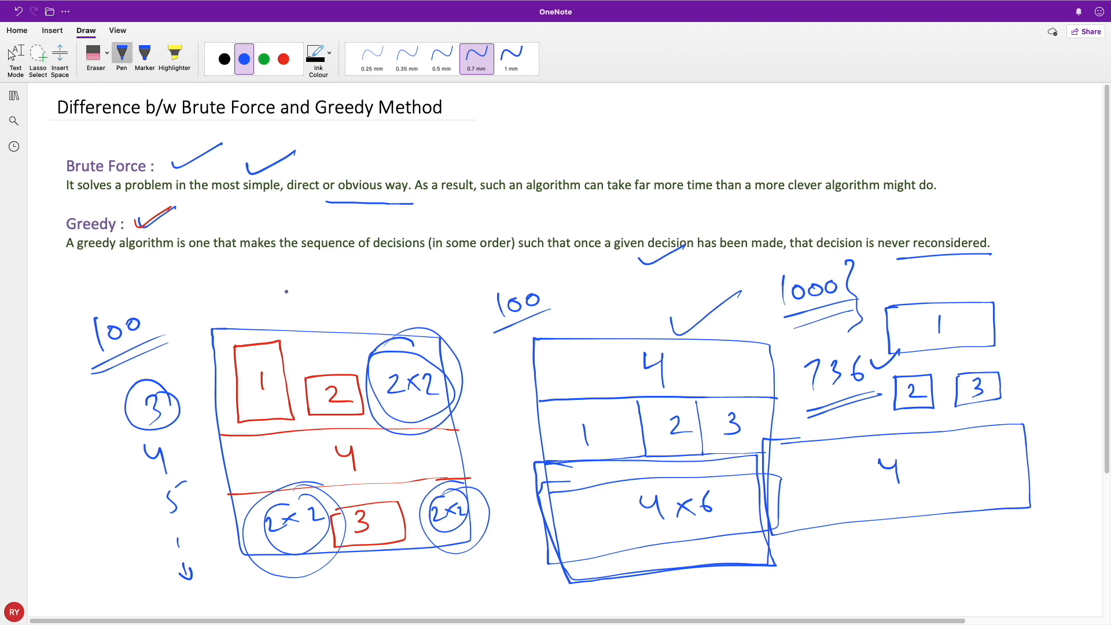
# Handwrite 'OPT ✗' above the left square and 'OPT' above the middle square
pyautogui.moveTo(280, 297); pyautogui.dragTo(418, 348)
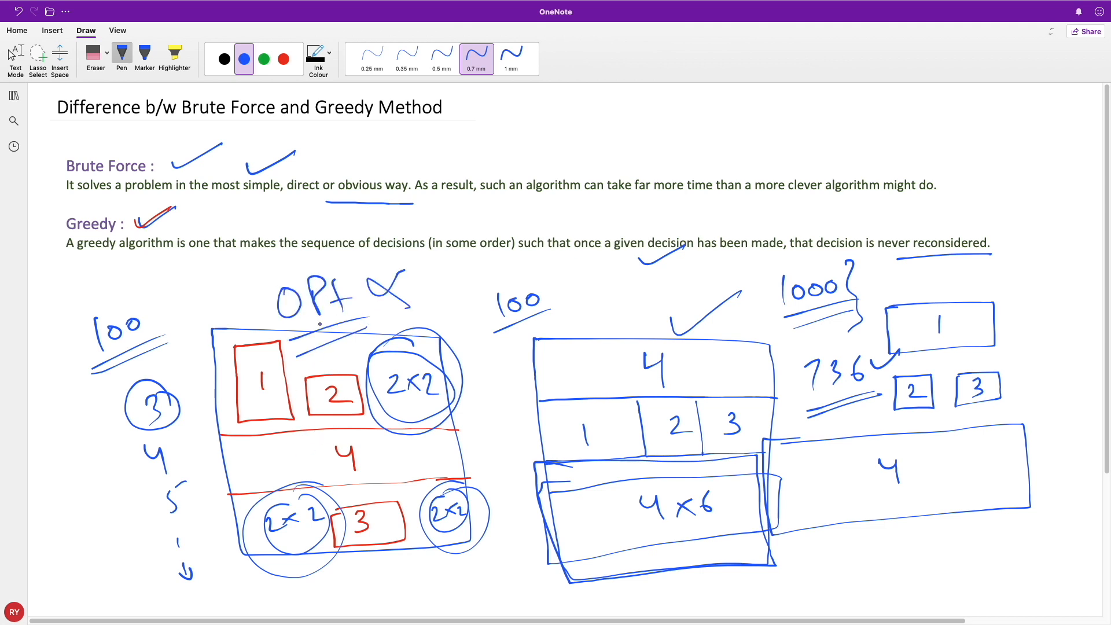
pyautogui.moveTo(595, 298); pyautogui.dragTo(659, 284)
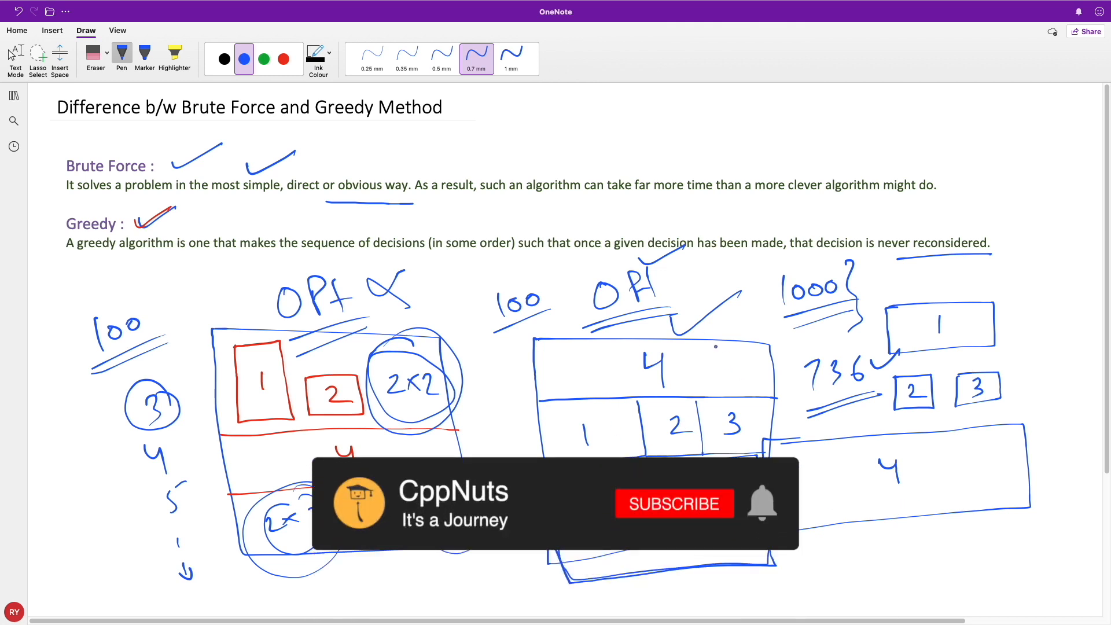
pyautogui.click(673, 504)
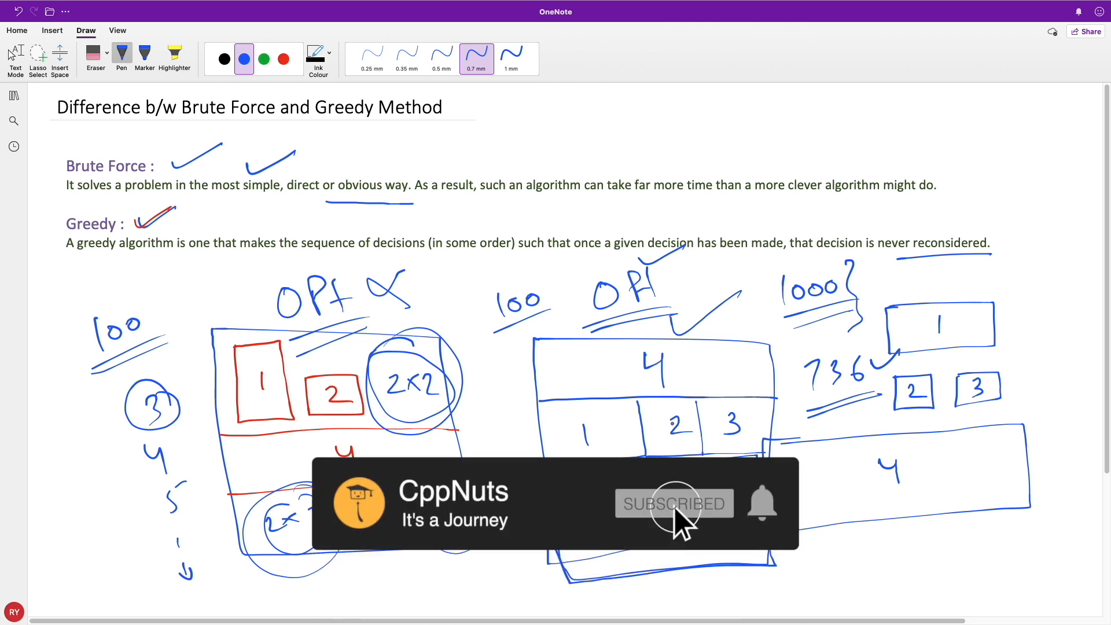